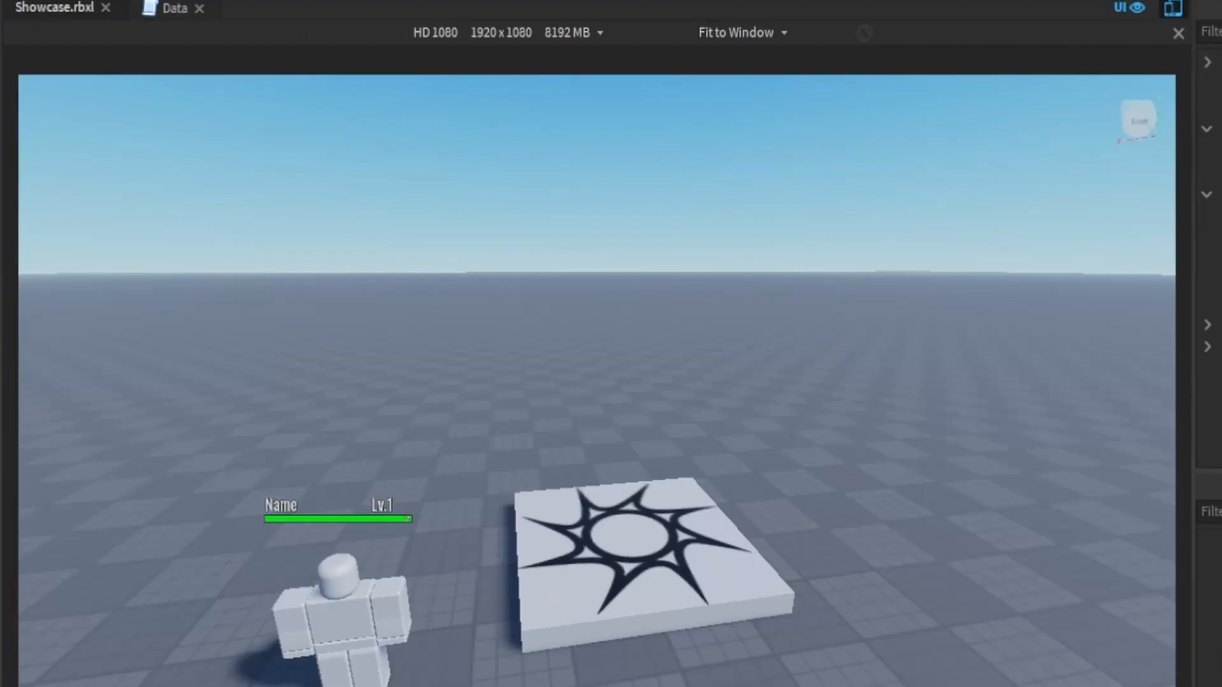
# - Switch from the game preview to the Data script tab
pyautogui.click(175, 8)
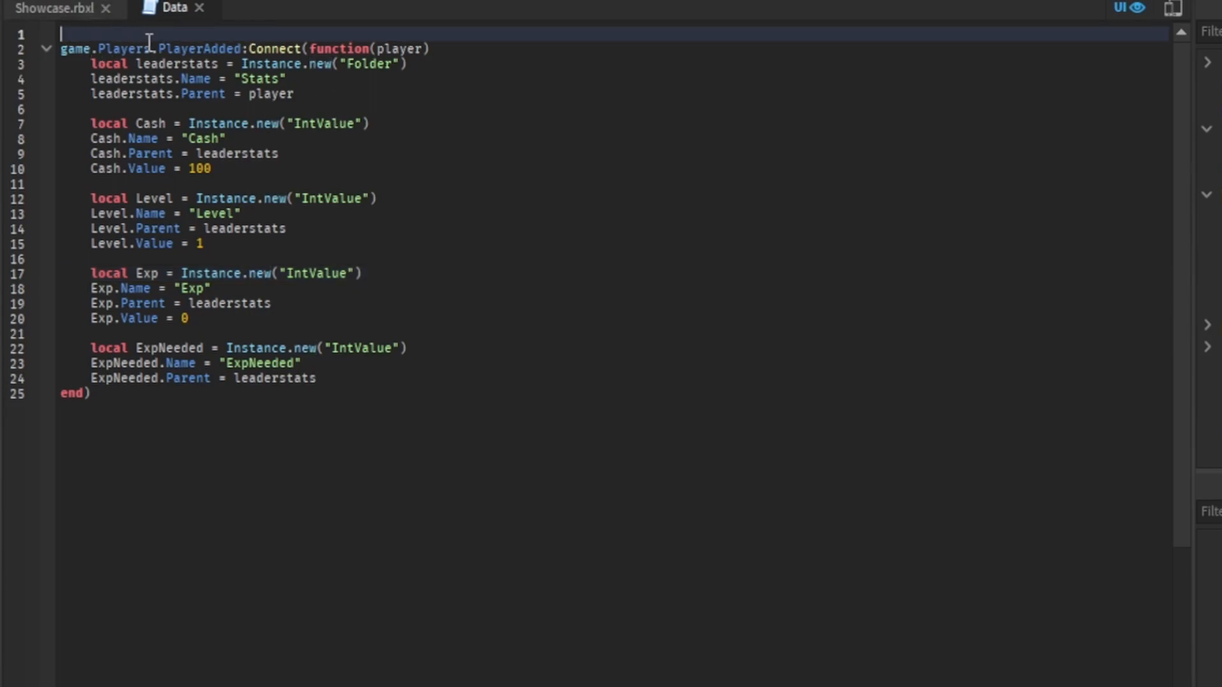
# - Write 'local LevelToExp = {}' on the first line of the Data script
pyautogui.write('Levelto')
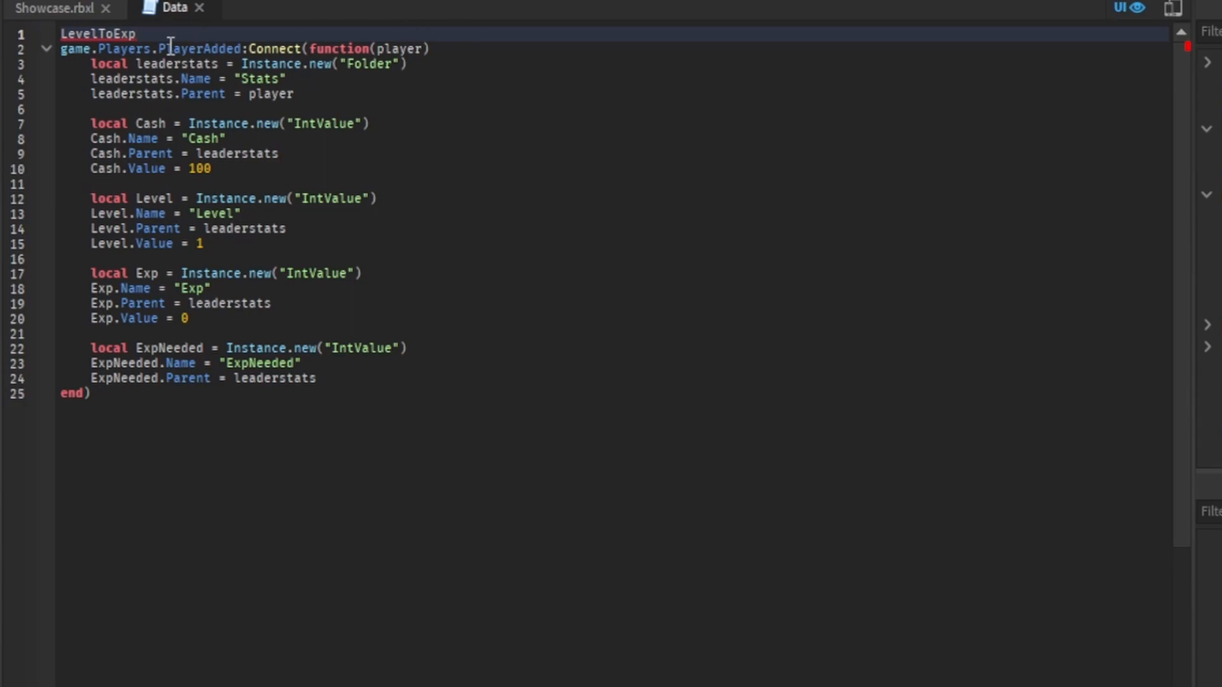
pyautogui.doubleClick(97, 34)
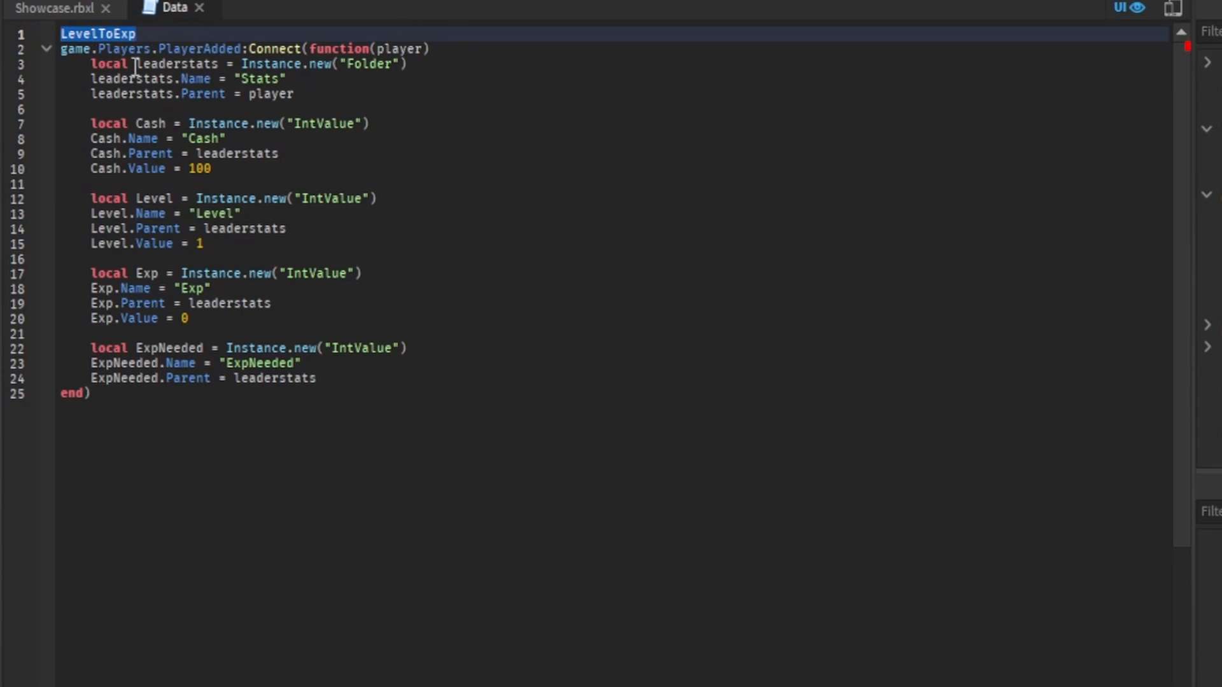
pyautogui.write('local LevelTo')
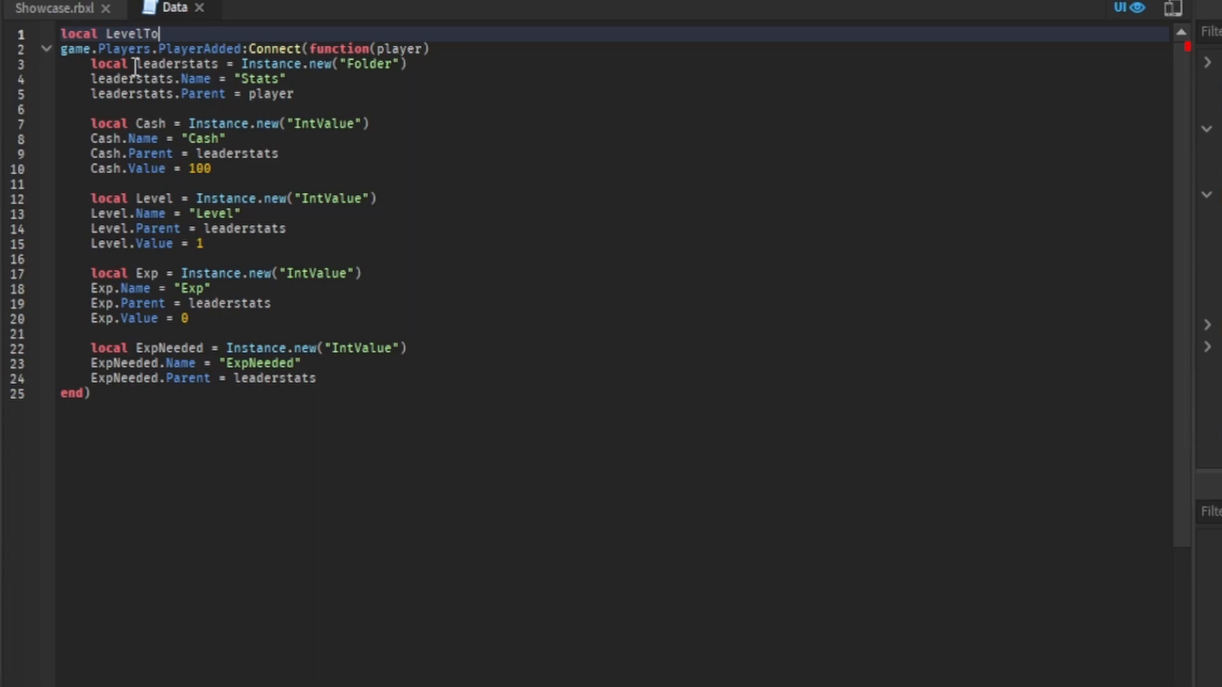
pyautogui.write('Exp')
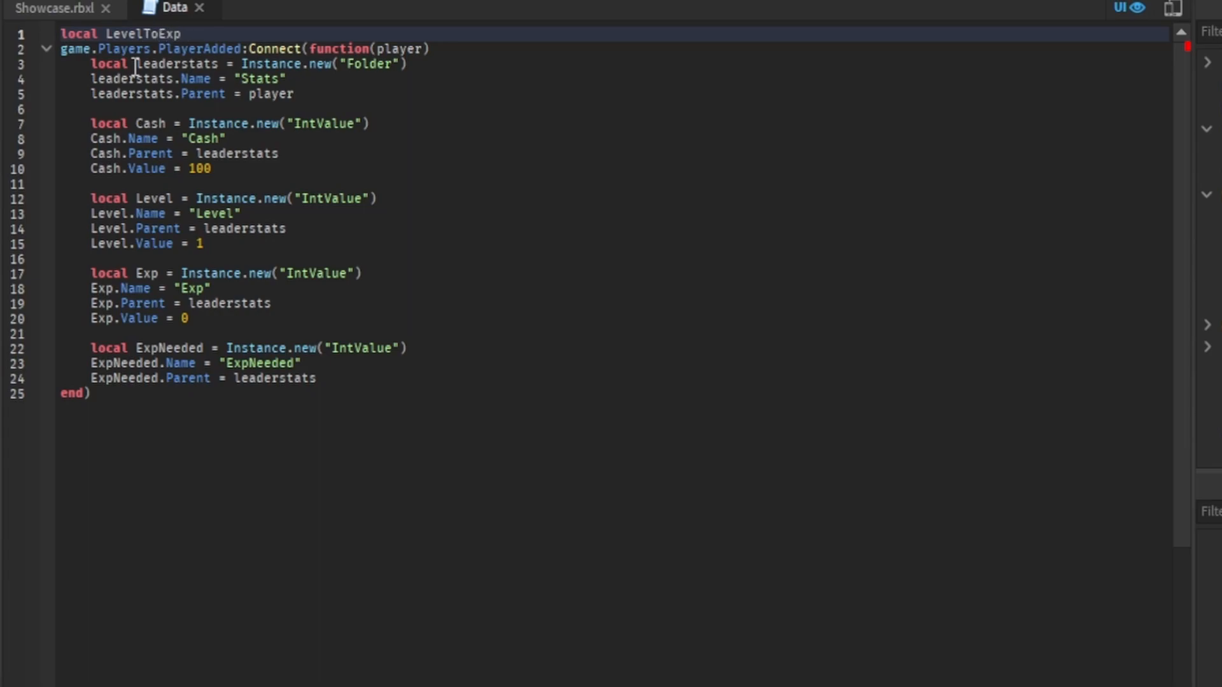
pyautogui.write('=')
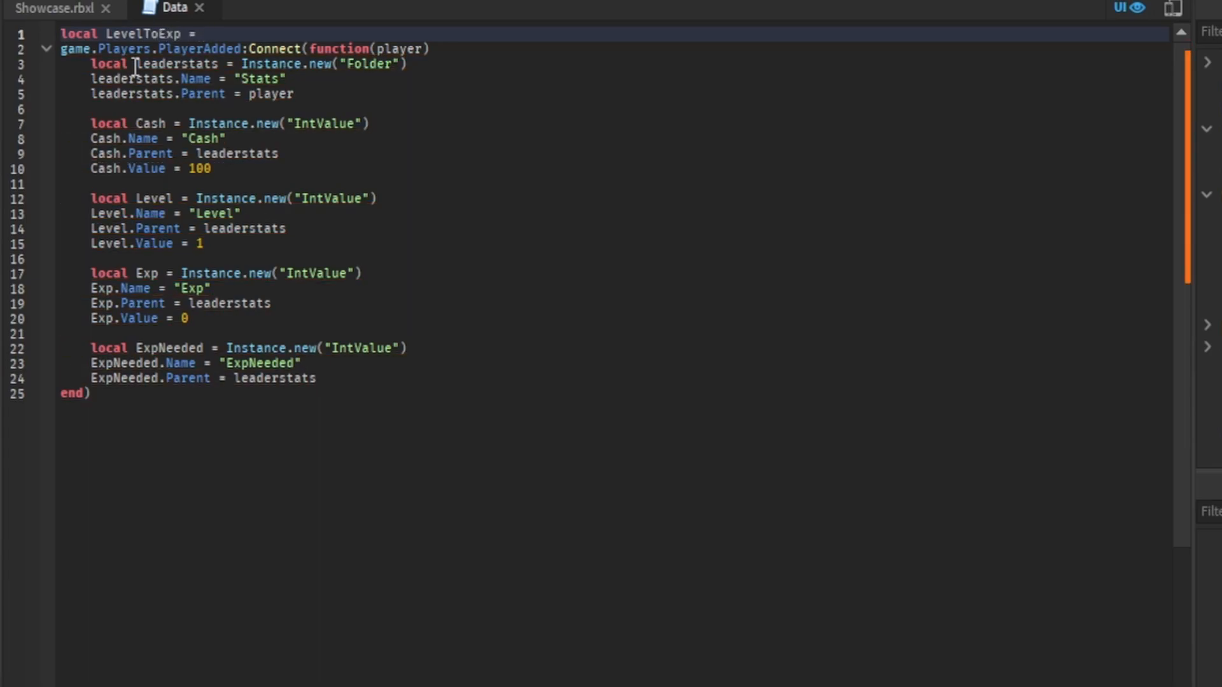
pyautogui.write('{}')
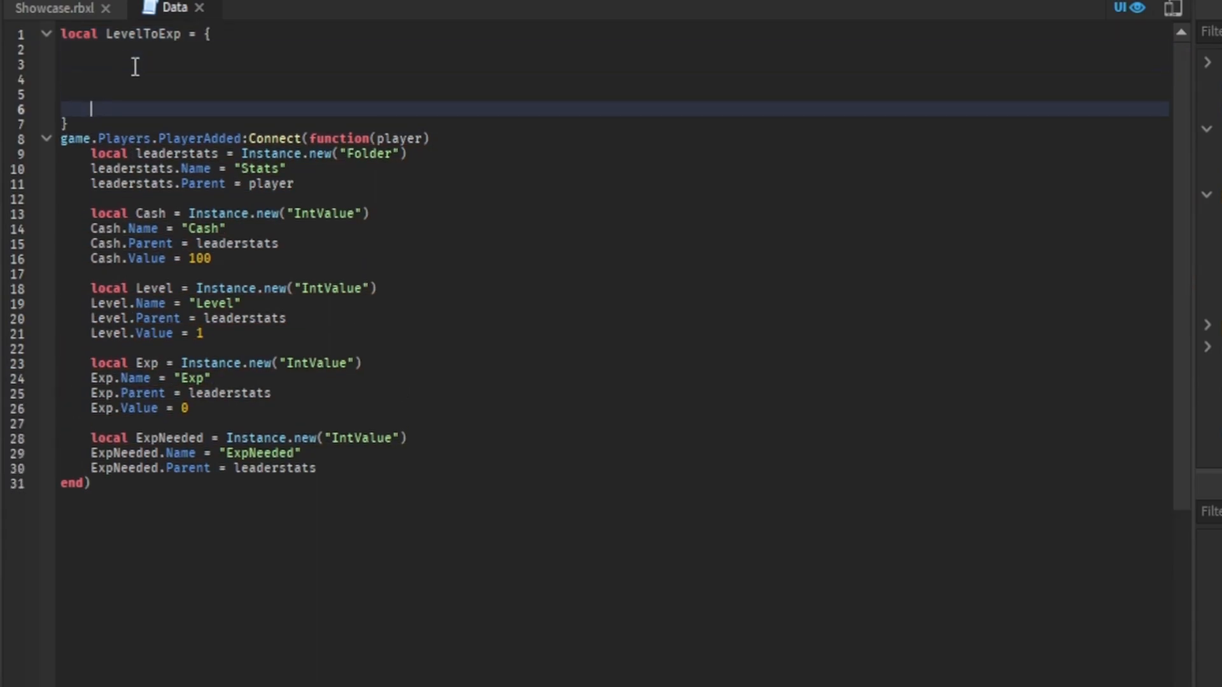
# - Add LevelToExp entries mapping levels "1"–"5" to 100, 300, 500, 800 and 1000
pyautogui.press('Enter')
pyautogui.write('["5')
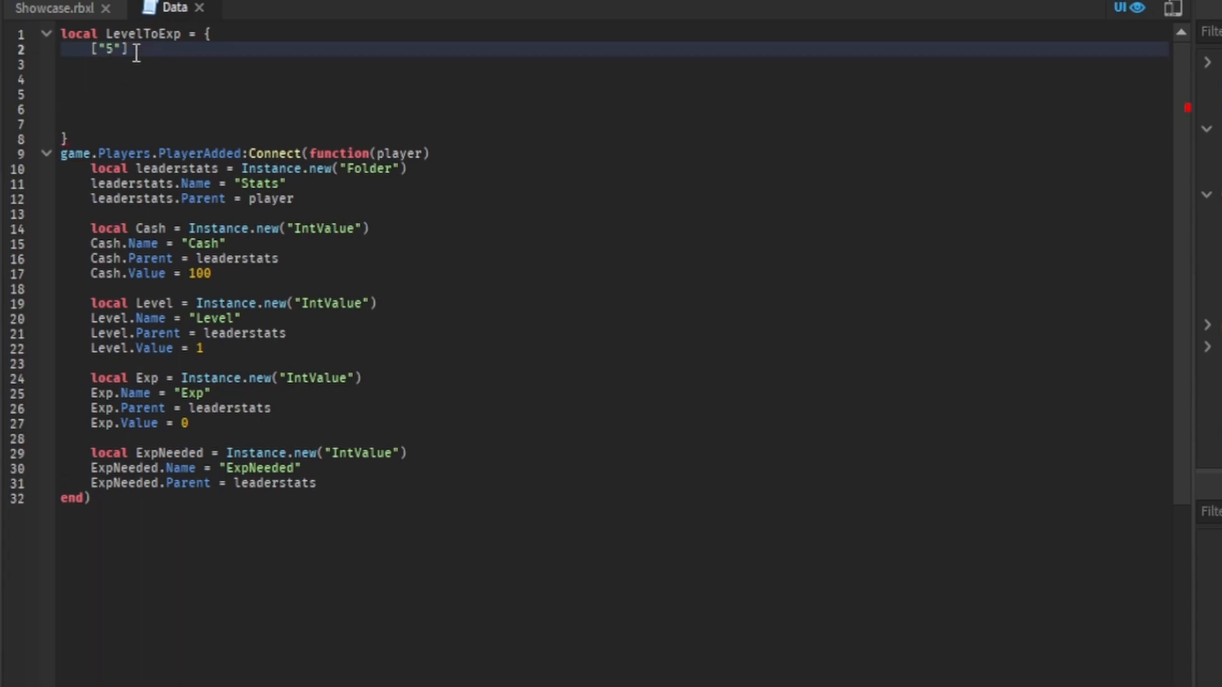
pyautogui.write('1')
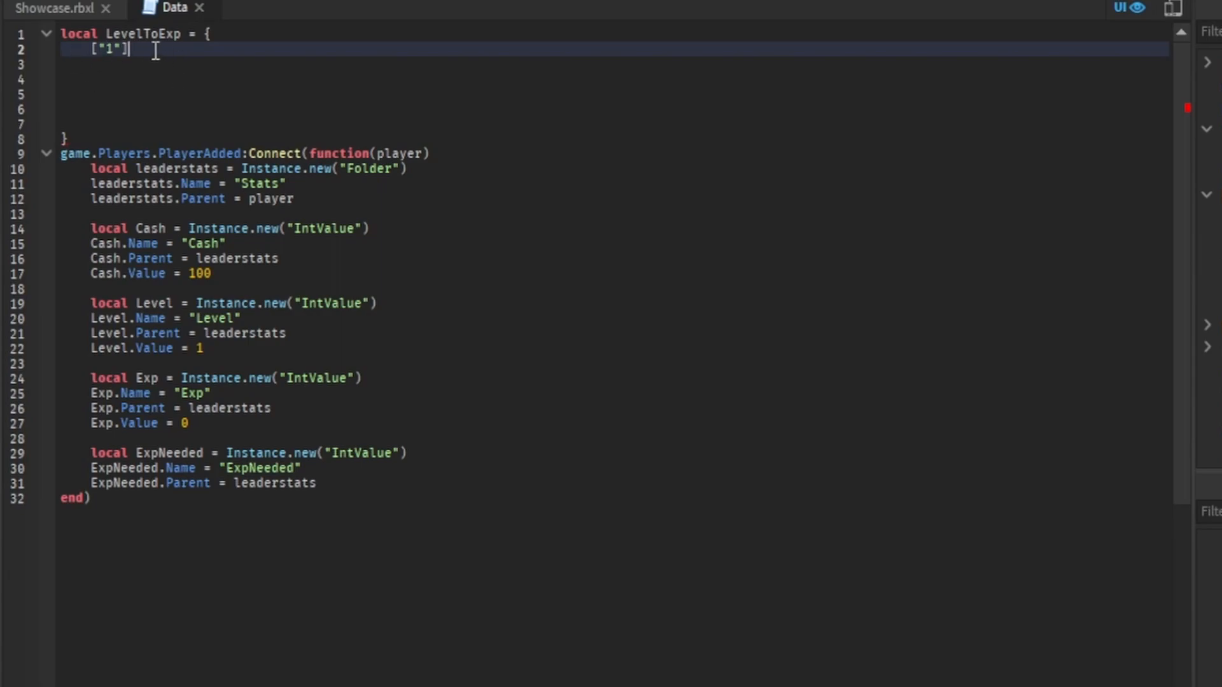
pyautogui.write('=100')
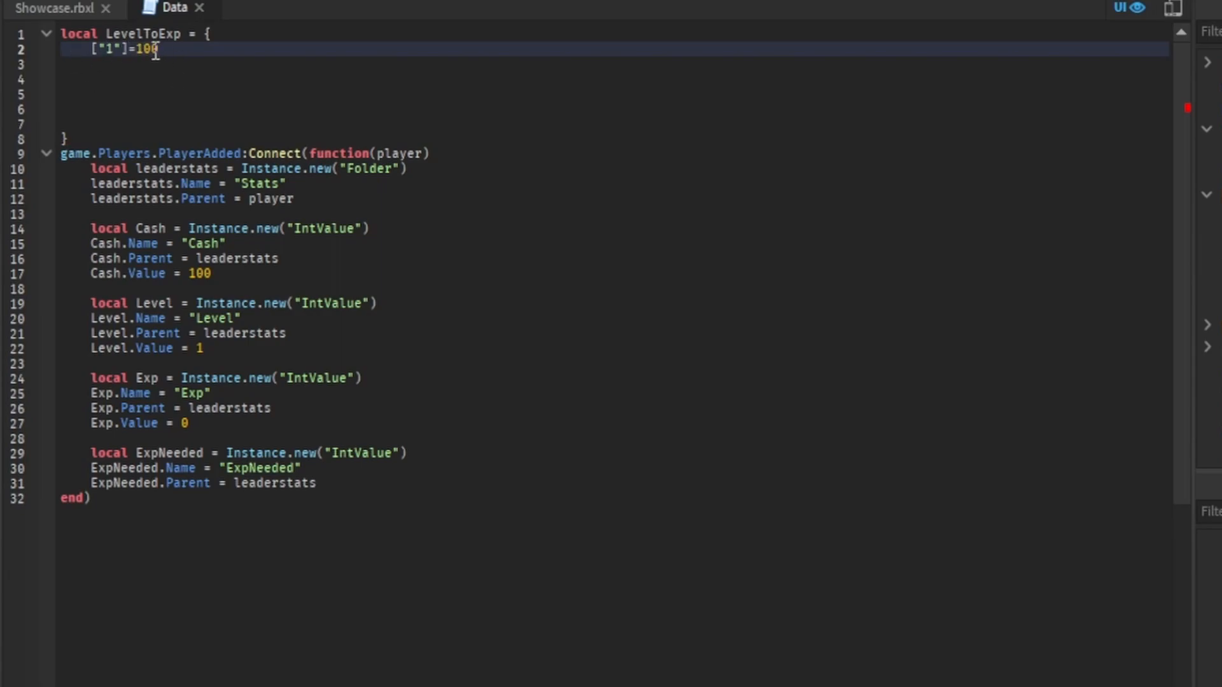
pyautogui.write(',')
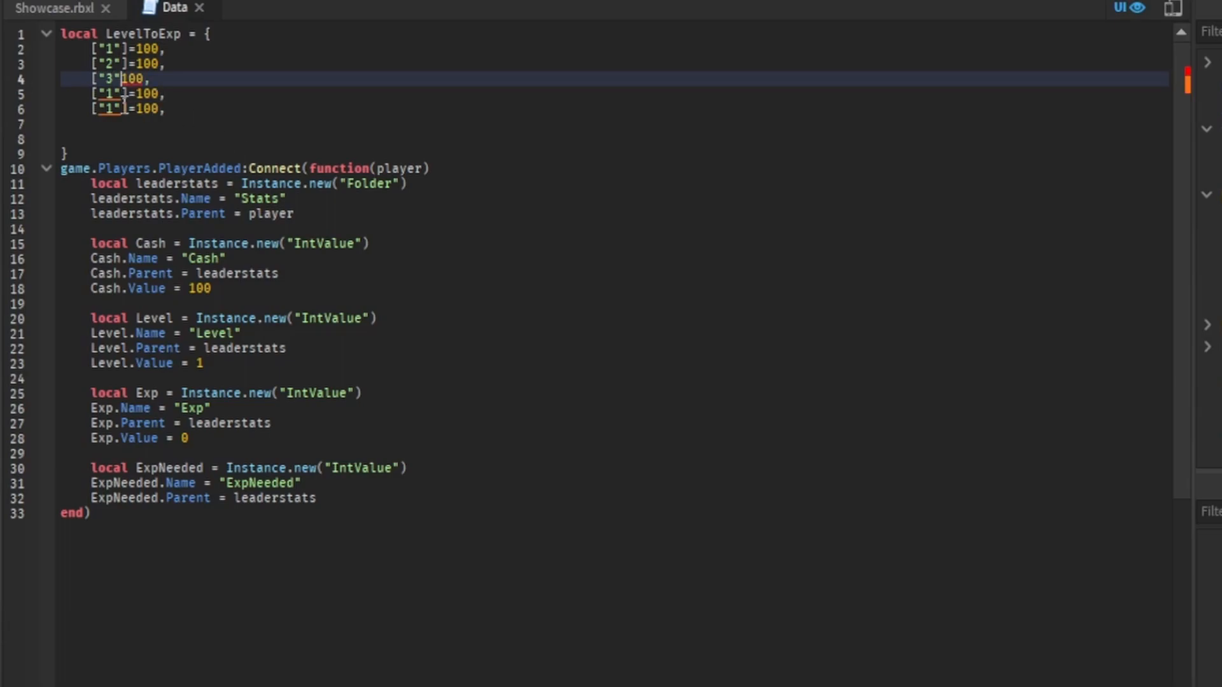
pyautogui.click(112, 93)
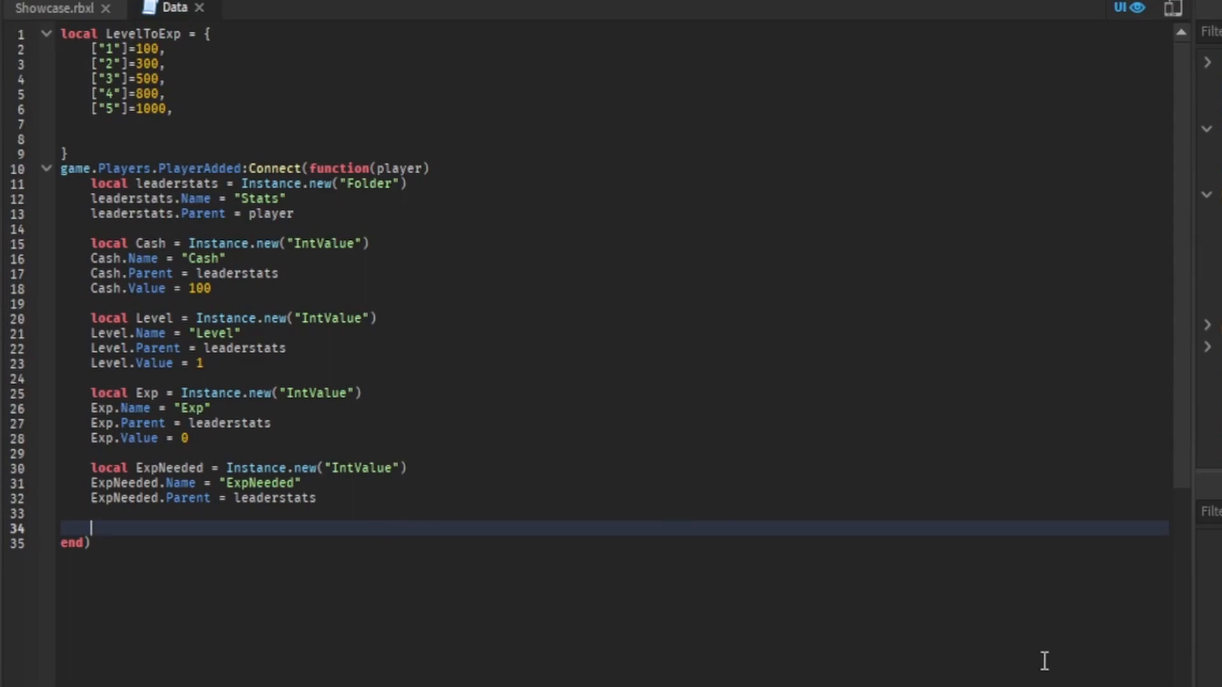
# - Add an Exp.Changed handler setting ExpNeeded.Value to LevelToExp[tostring(Level.Value)]
pyautogui.write('Exp.Changed:C')
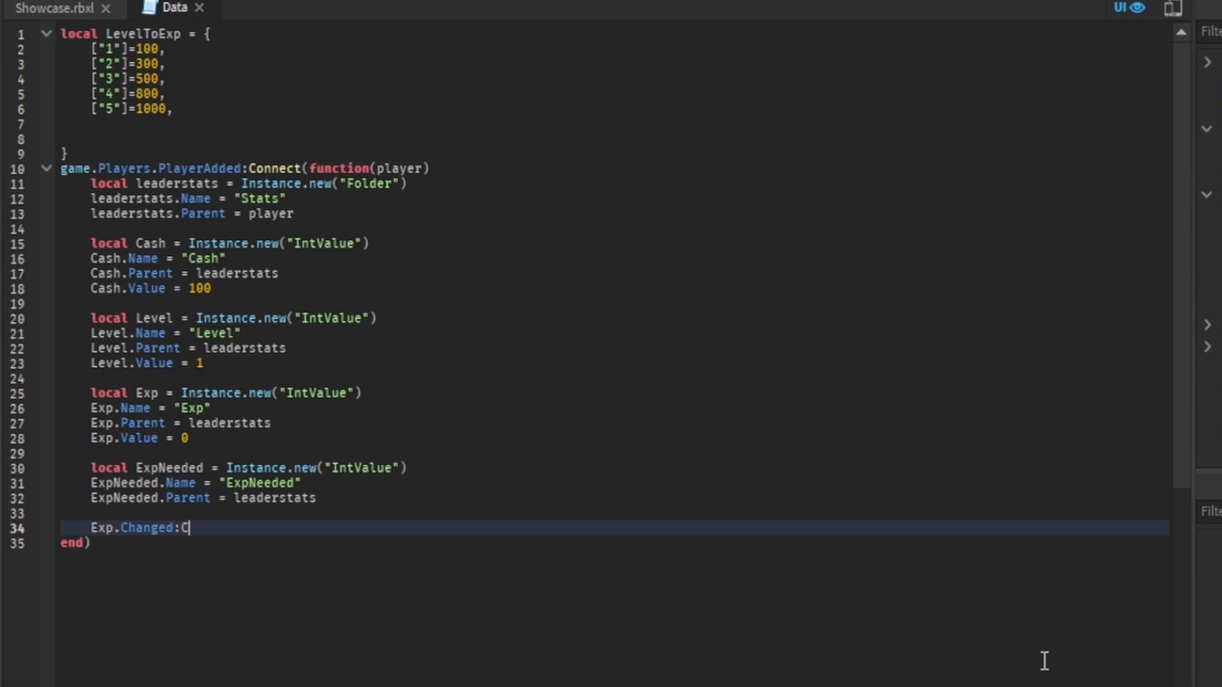
pyautogui.write('onnect((function)')
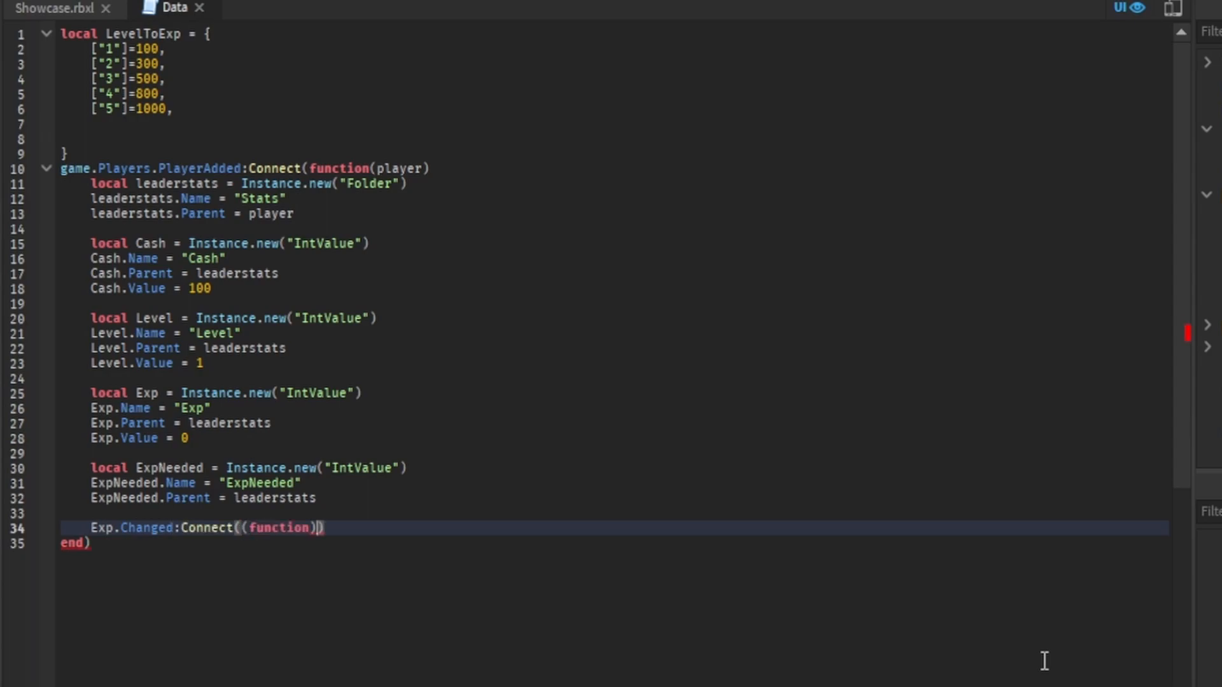
pyautogui.press('Backspace')
pyautogui.write('(')
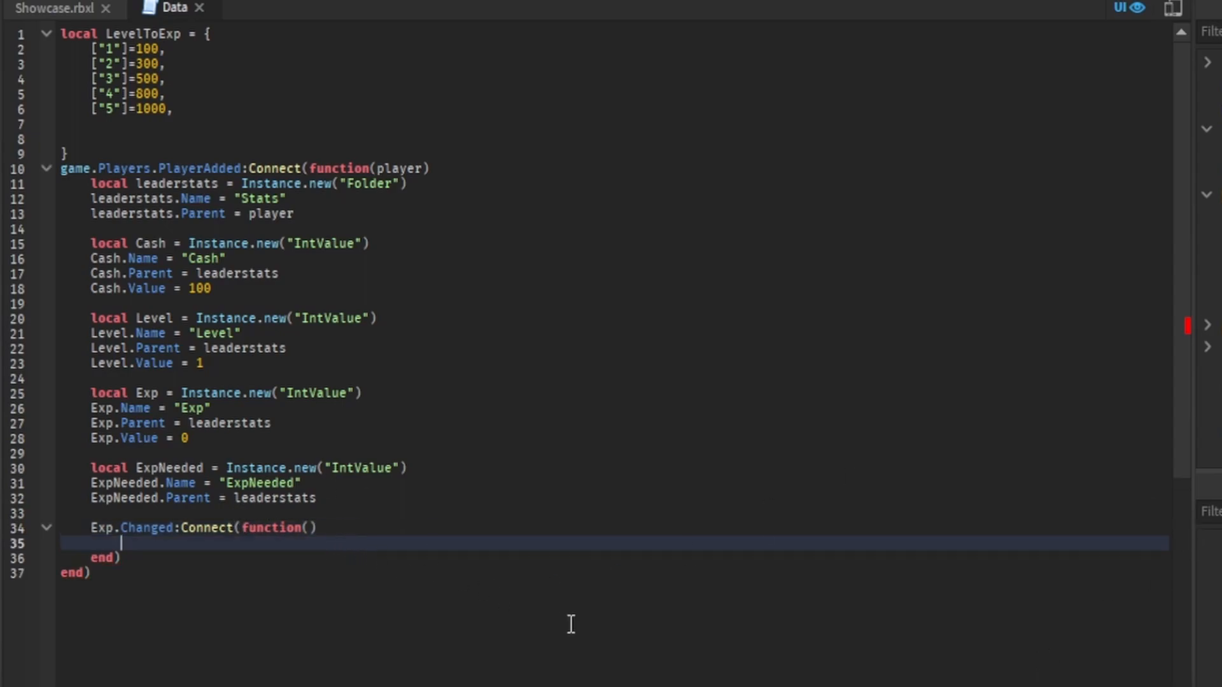
pyautogui.moveTo(607, 668)
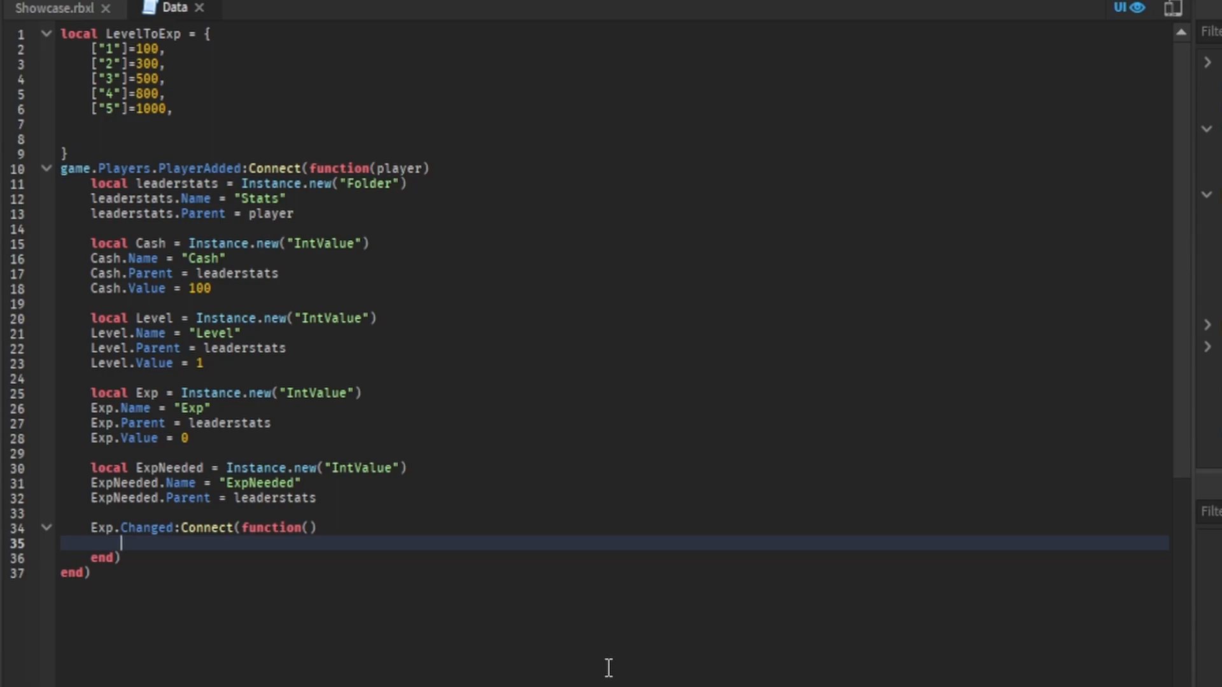
pyautogui.write('ExpNeede')
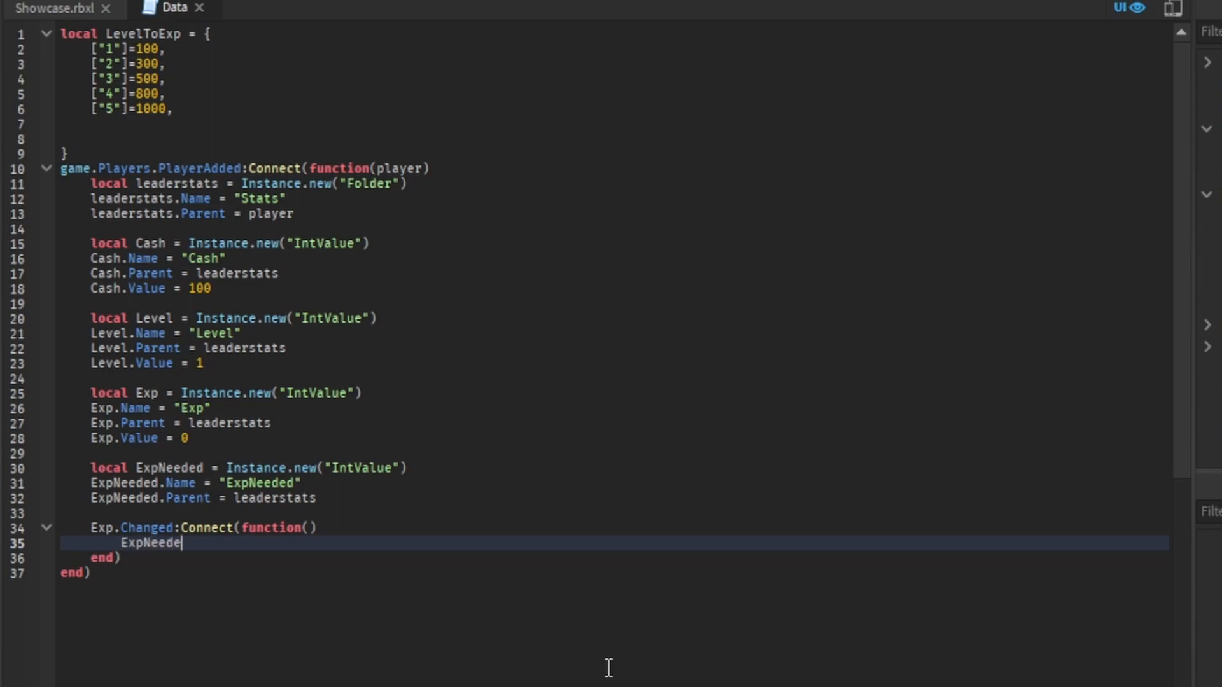
pyautogui.write('d/')
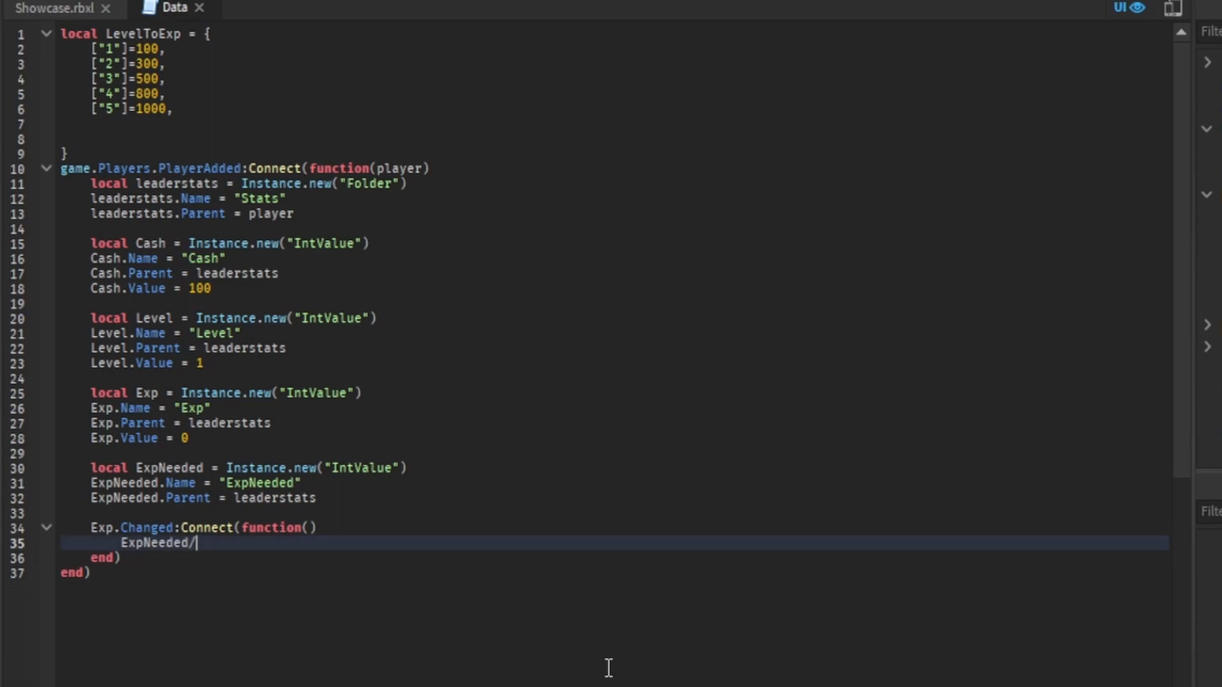
pyautogui.write('Value')
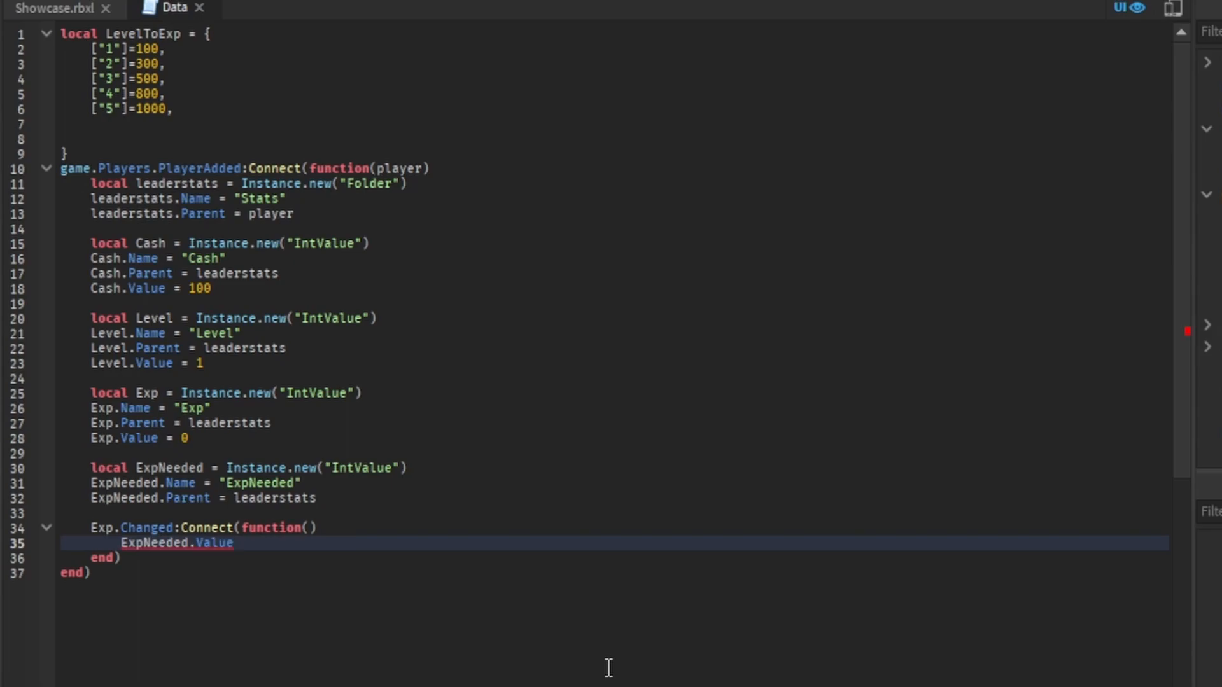
pyautogui.write('=')
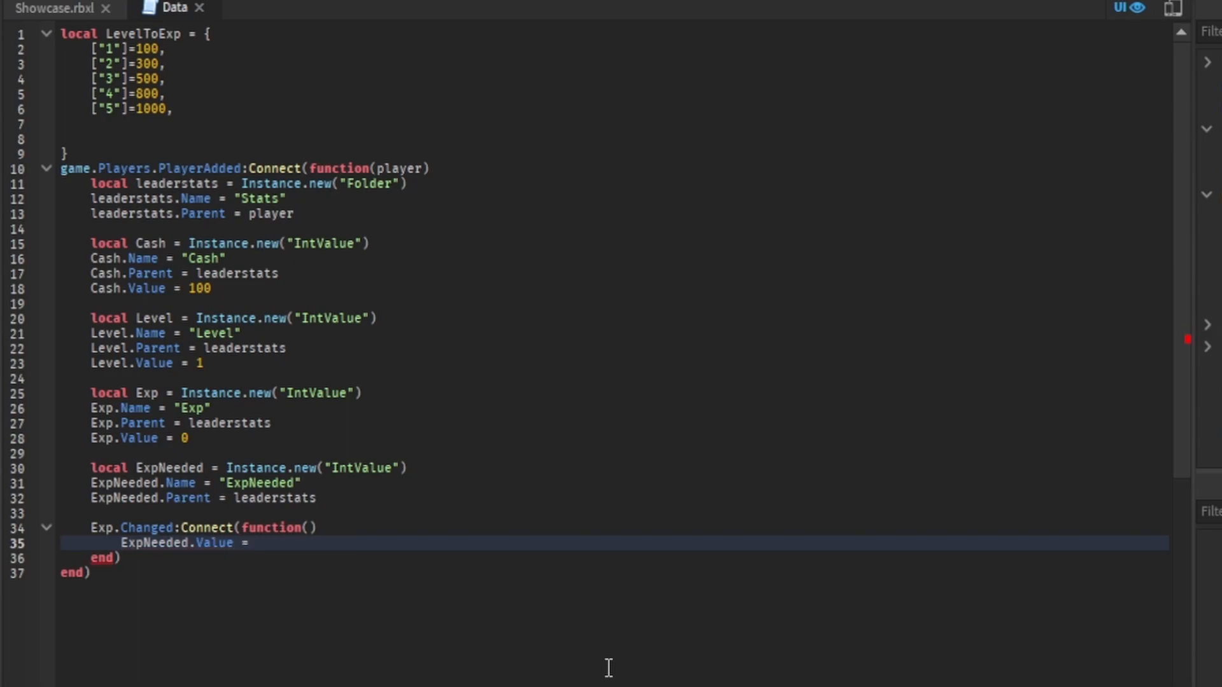
pyautogui.write('LevelToExp')
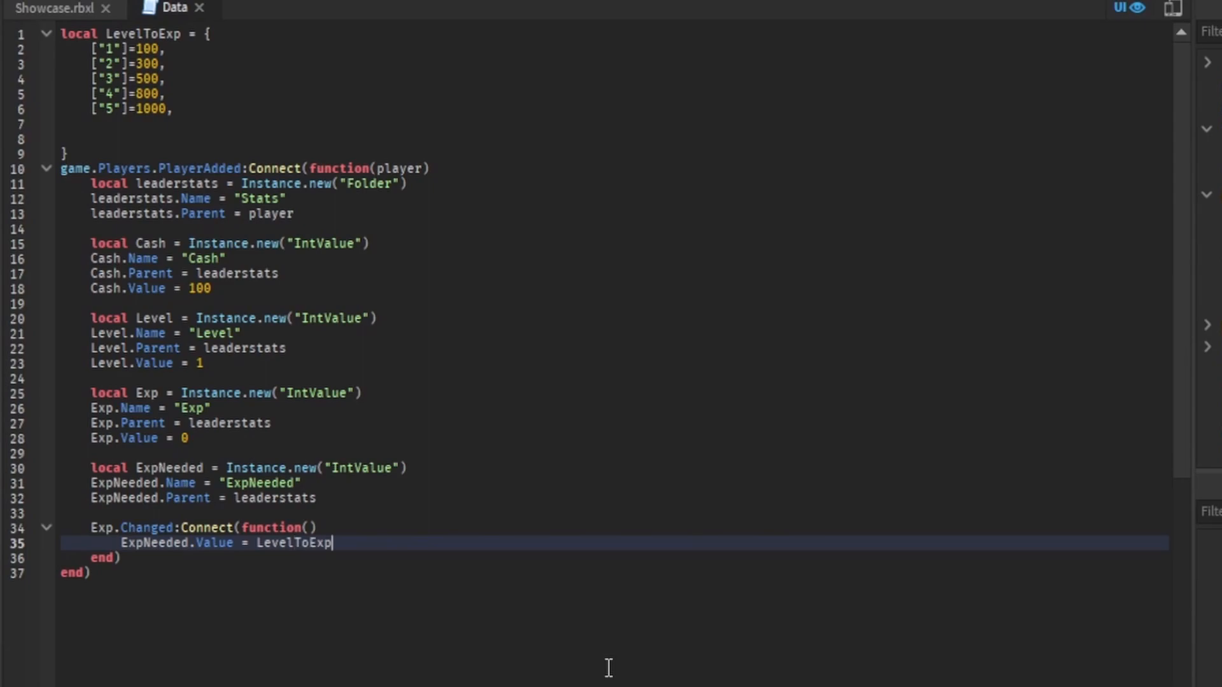
pyautogui.write('[]')
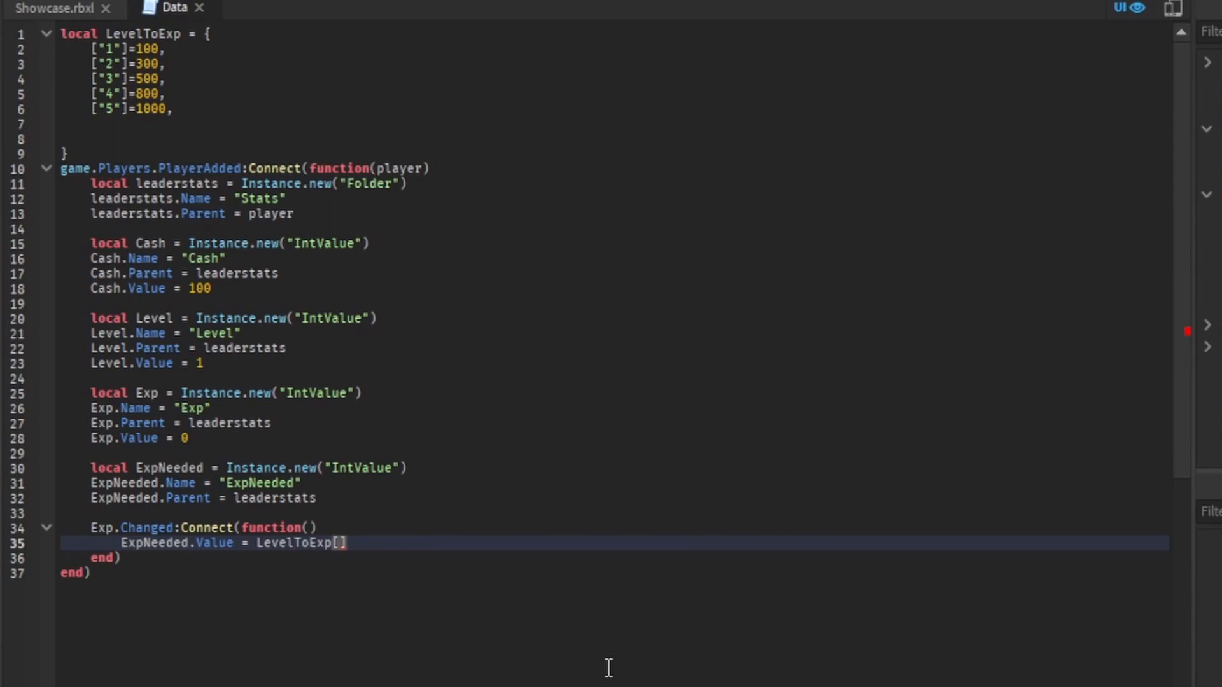
pyautogui.write('tostring(')
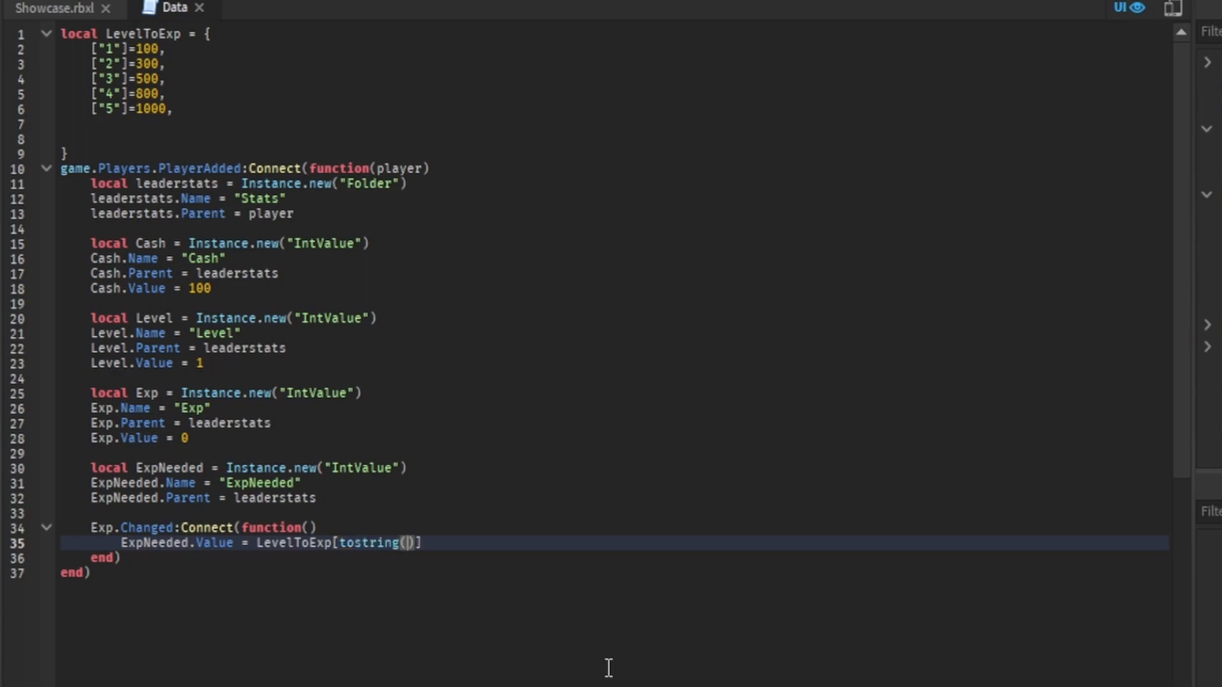
pyautogui.write('Led')
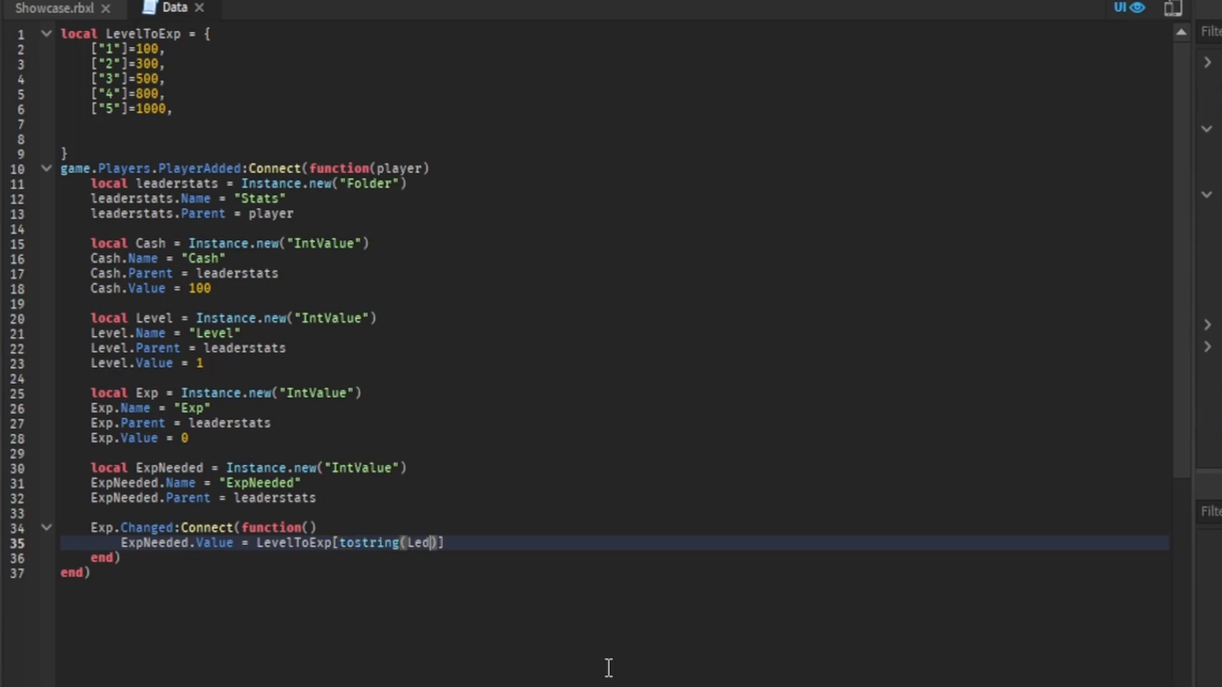
pyautogui.write('vel')
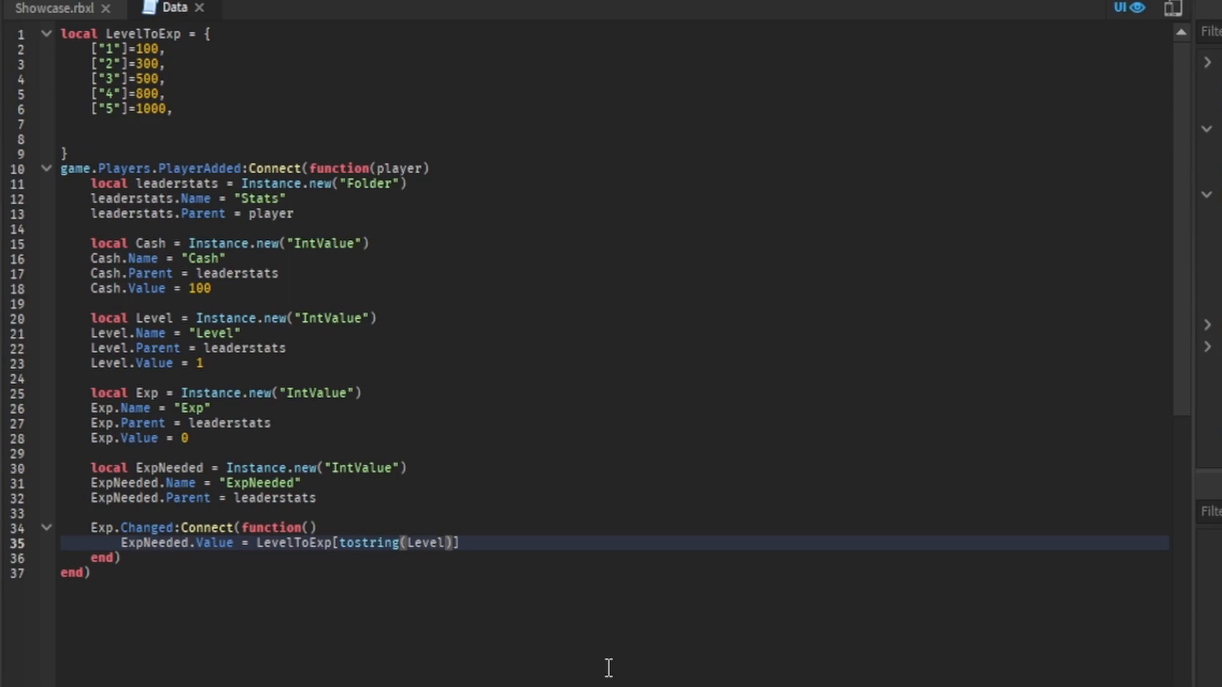
pyautogui.write('.Value')
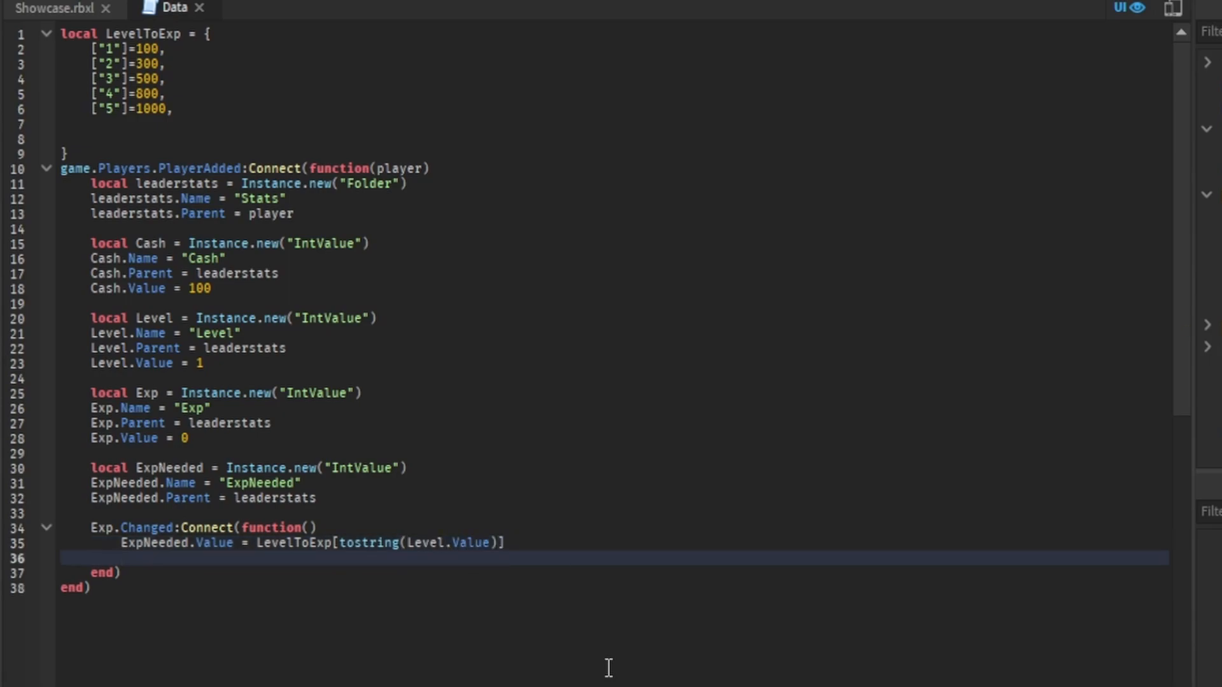
# - Begin the check 'if Exp.Value >= ExpNeeded.Value then'
pyautogui.write('if')
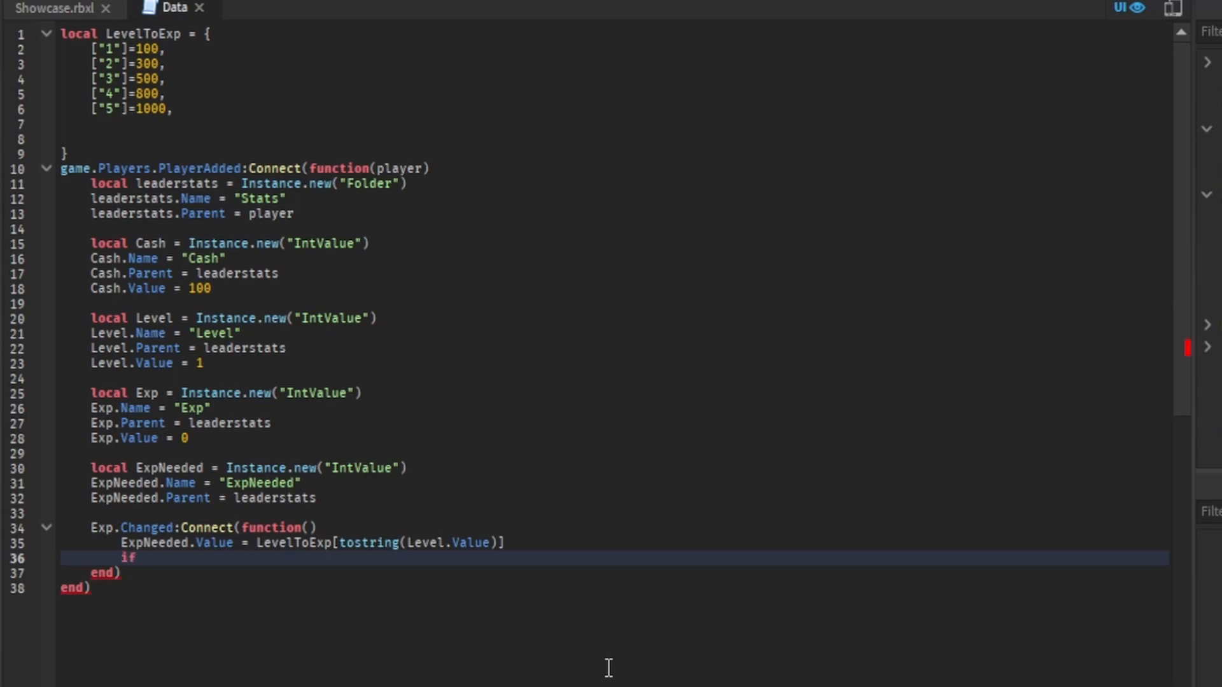
pyautogui.write('Exp.Va;')
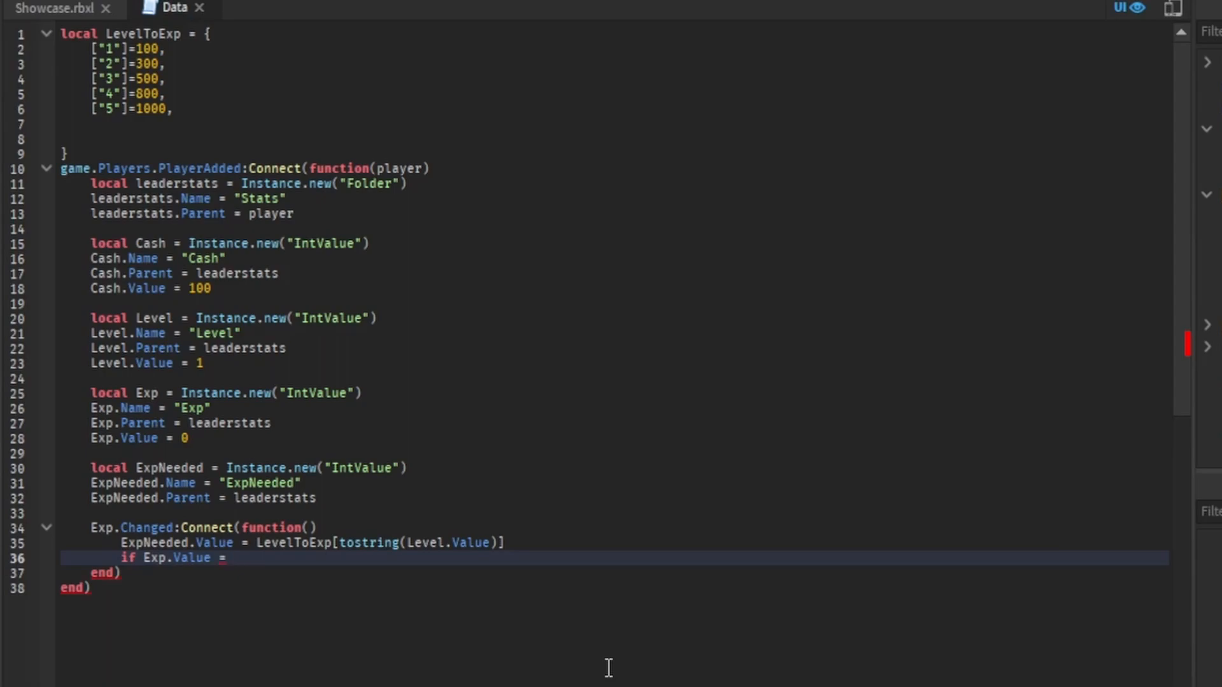
pyautogui.write('>')
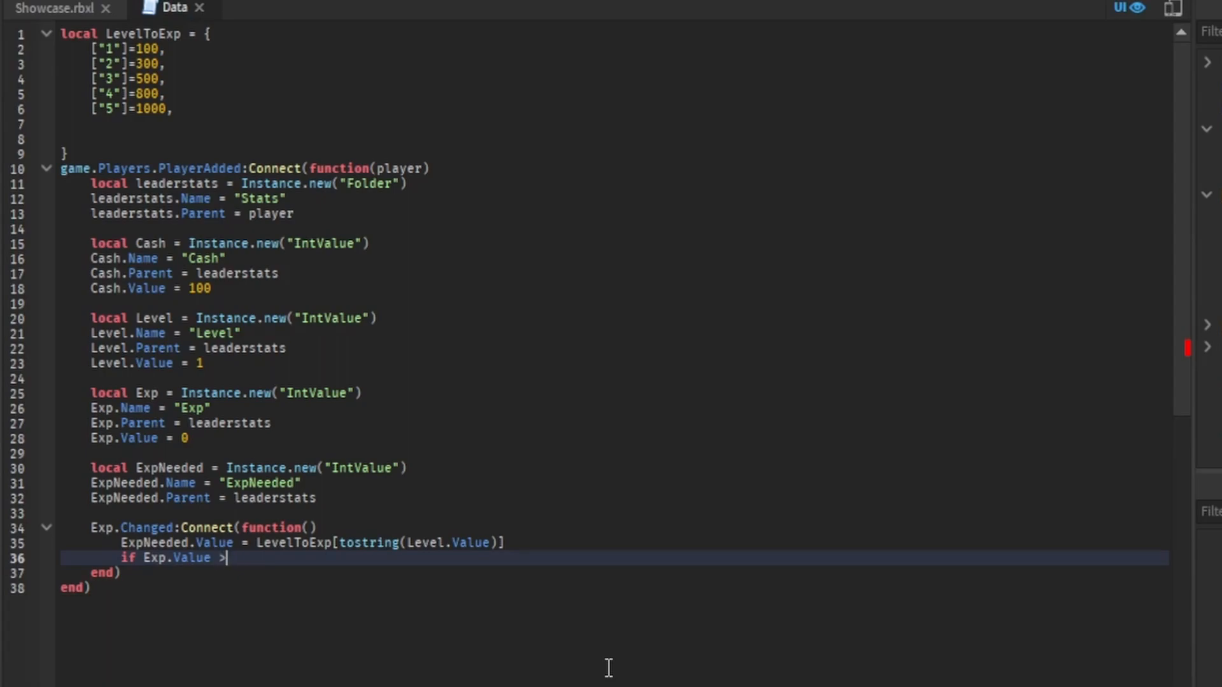
pyautogui.write('= E')
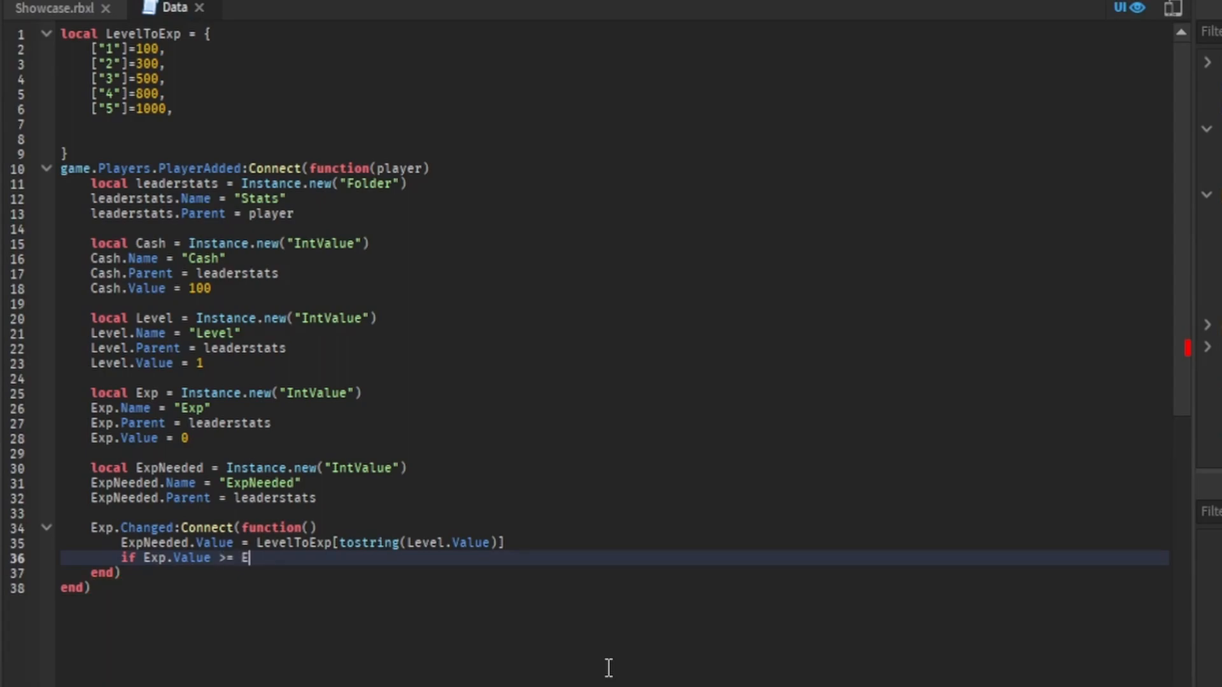
pyautogui.write('xpNeeded.')
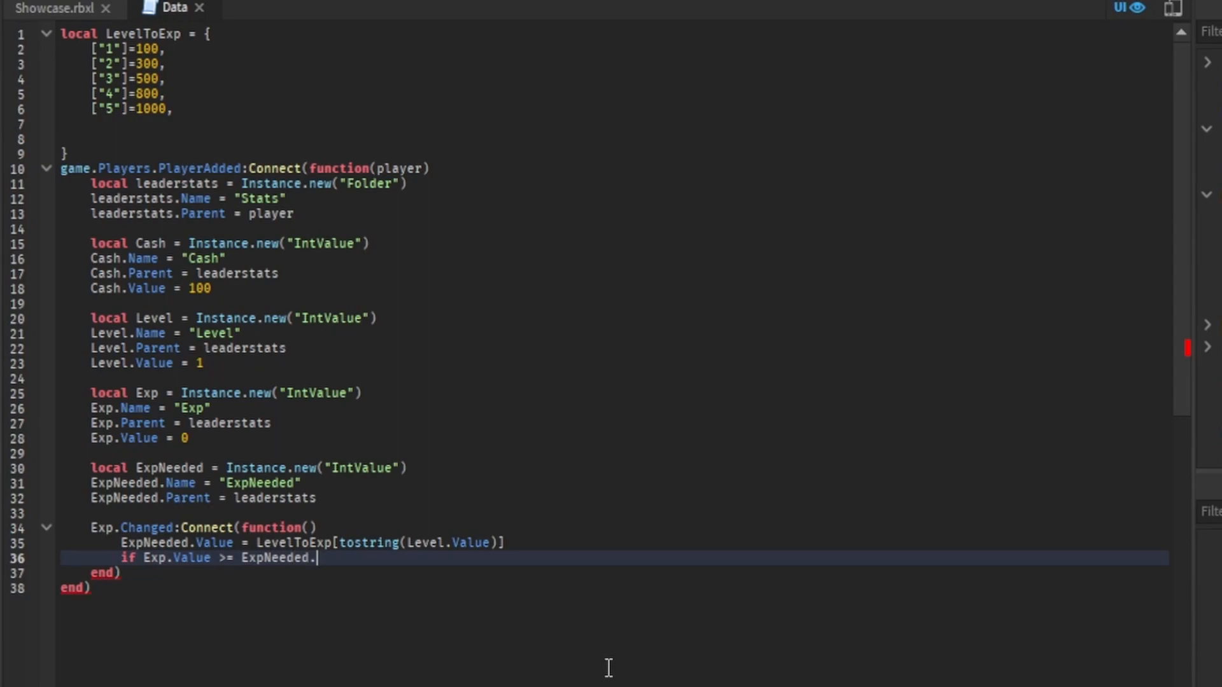
pyautogui.write('Value then')
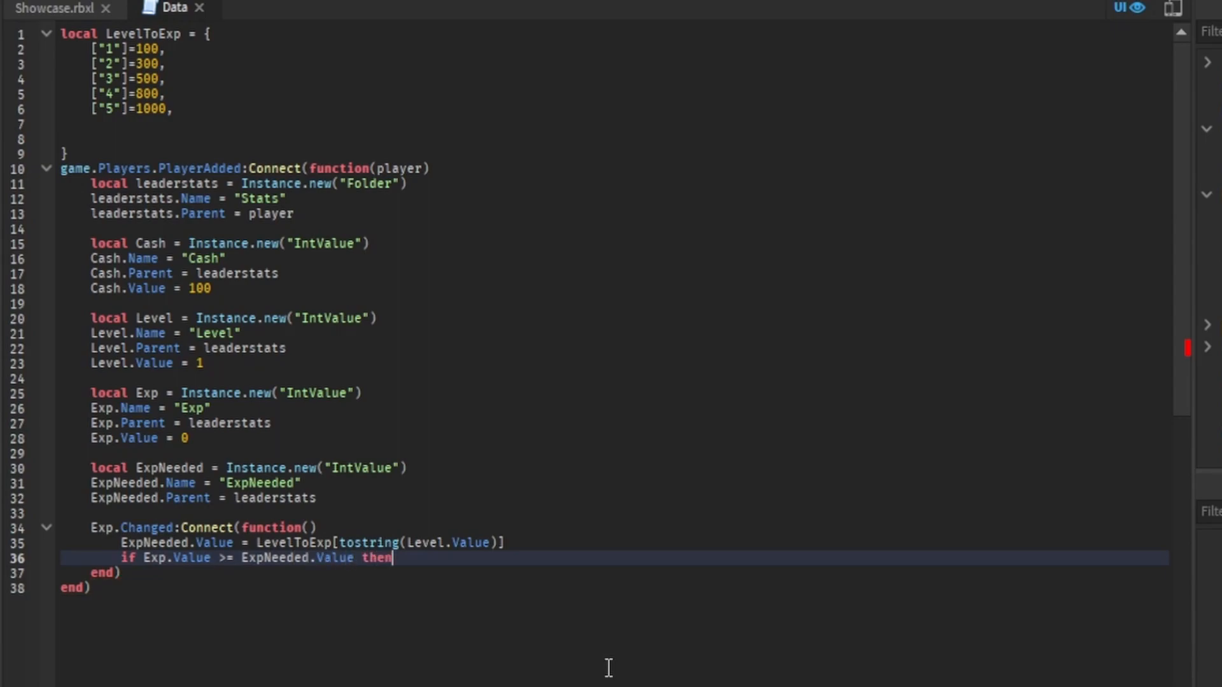
# - Add 'Level.Value = Level.Value + 1' and 'Cash.Value = Cash.Value + 100' inside the if block
pyautogui.press('enter')
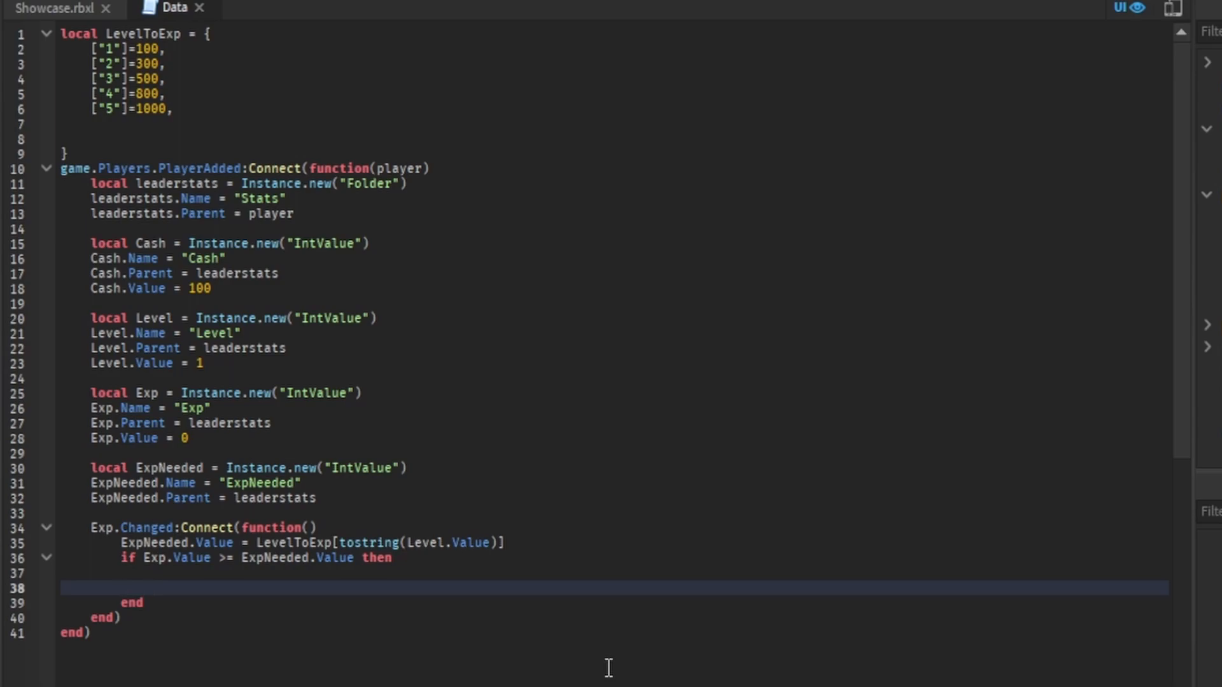
pyautogui.write('level.')
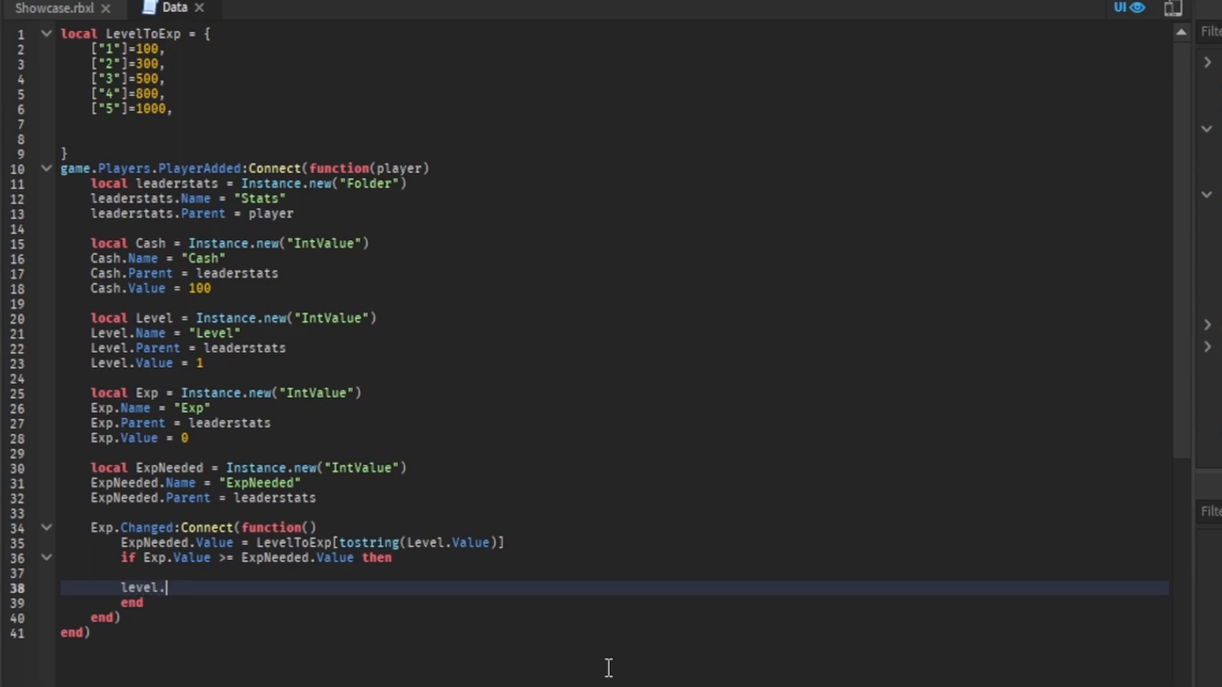
pyautogui.write('Level.Value = Level.')
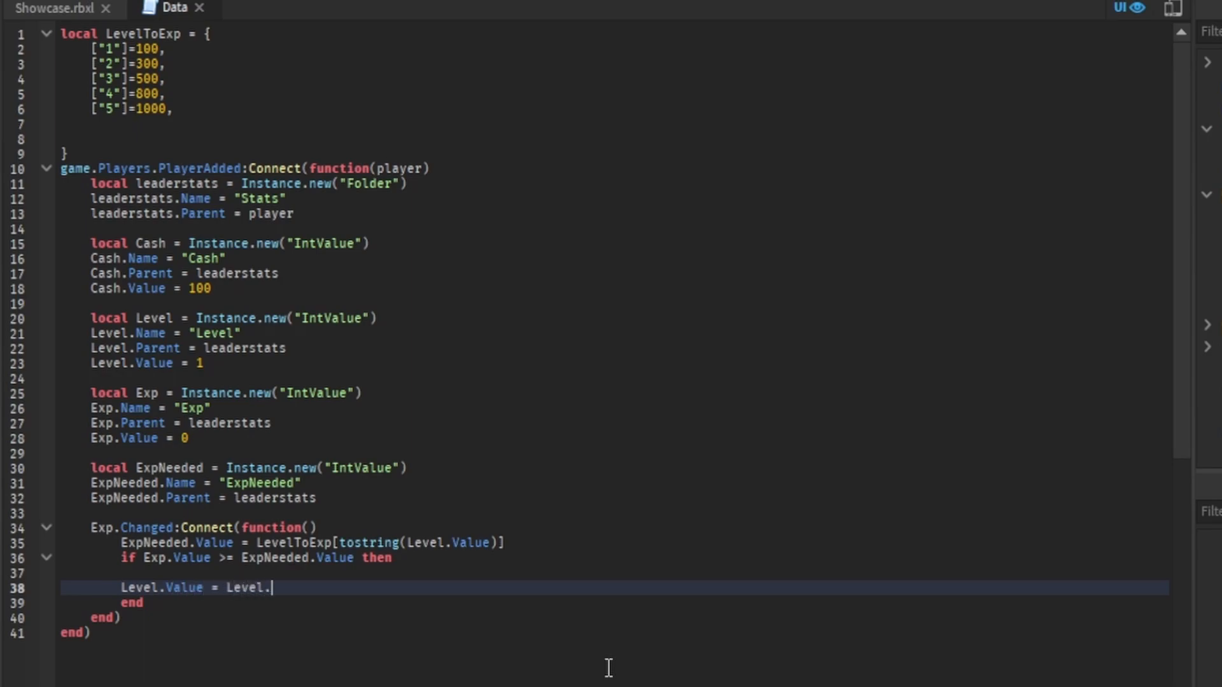
pyautogui.write('Value + 1')
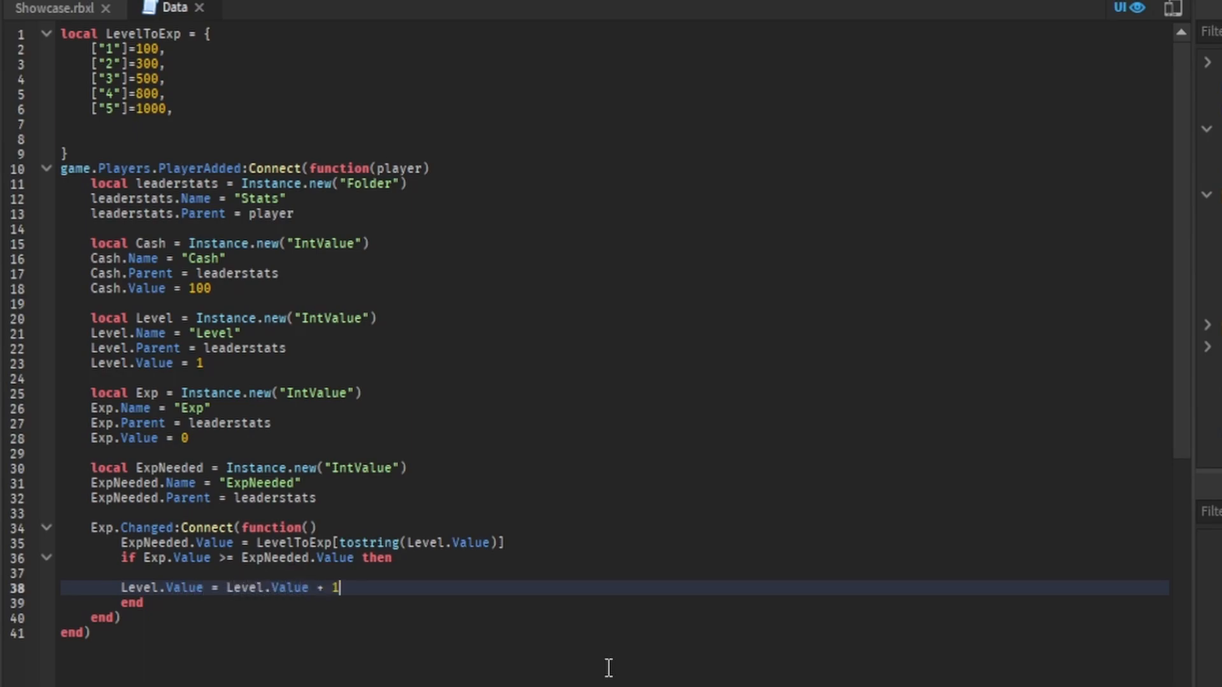
pyautogui.click(161, 588)
pyautogui.write('Cash.Value = Cash.Value + 1')
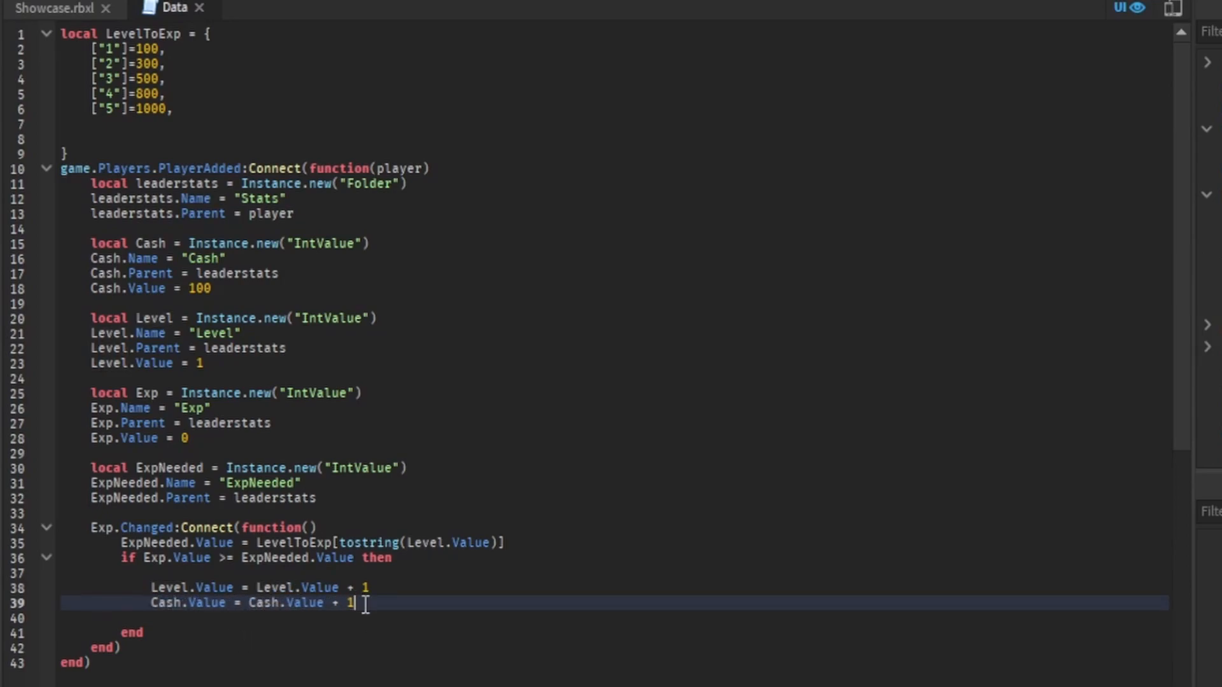
pyautogui.write('00')
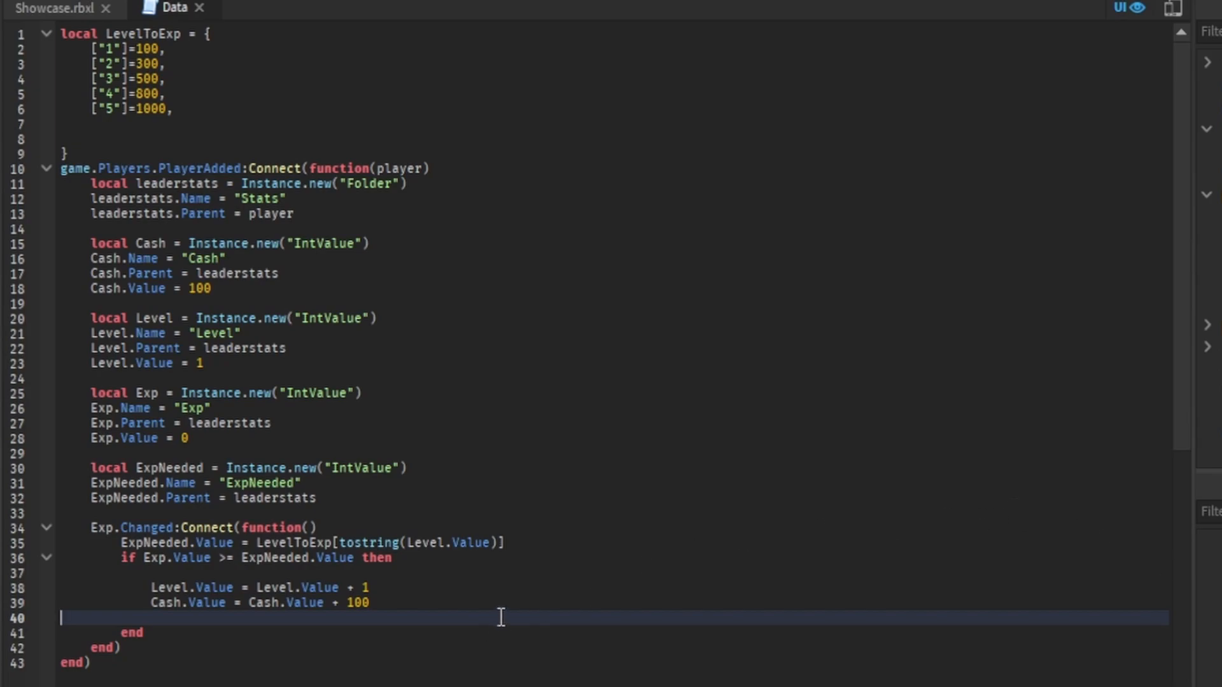
pyautogui.moveTo(267, 611)
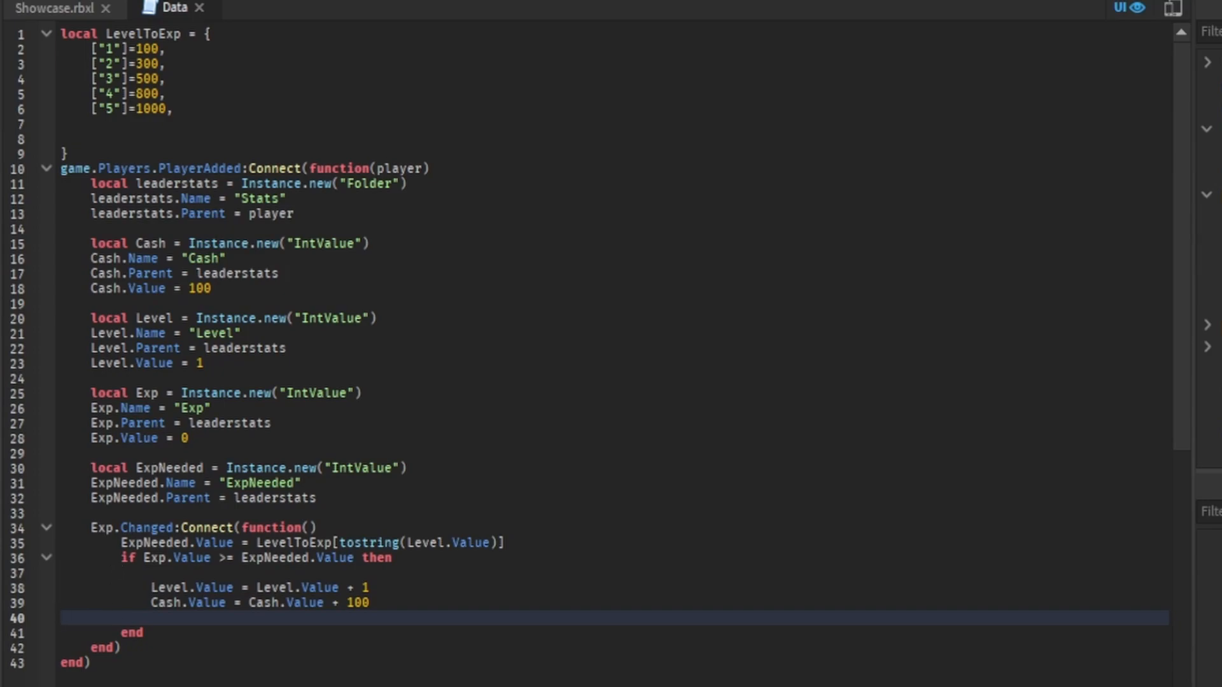
pyautogui.moveTo(219, 627)
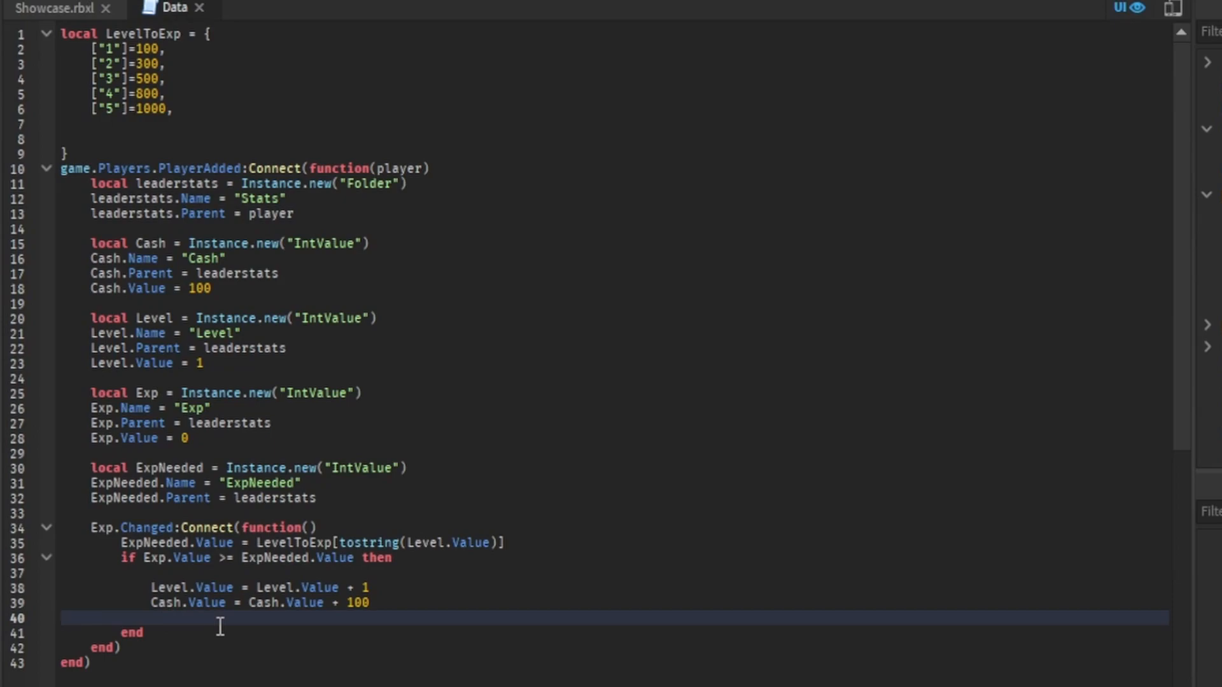
# - Add 'Exp.Value = Exp.Value - ExpNeeded.Value' to the level-up block
pyautogui.write('Exp.V')
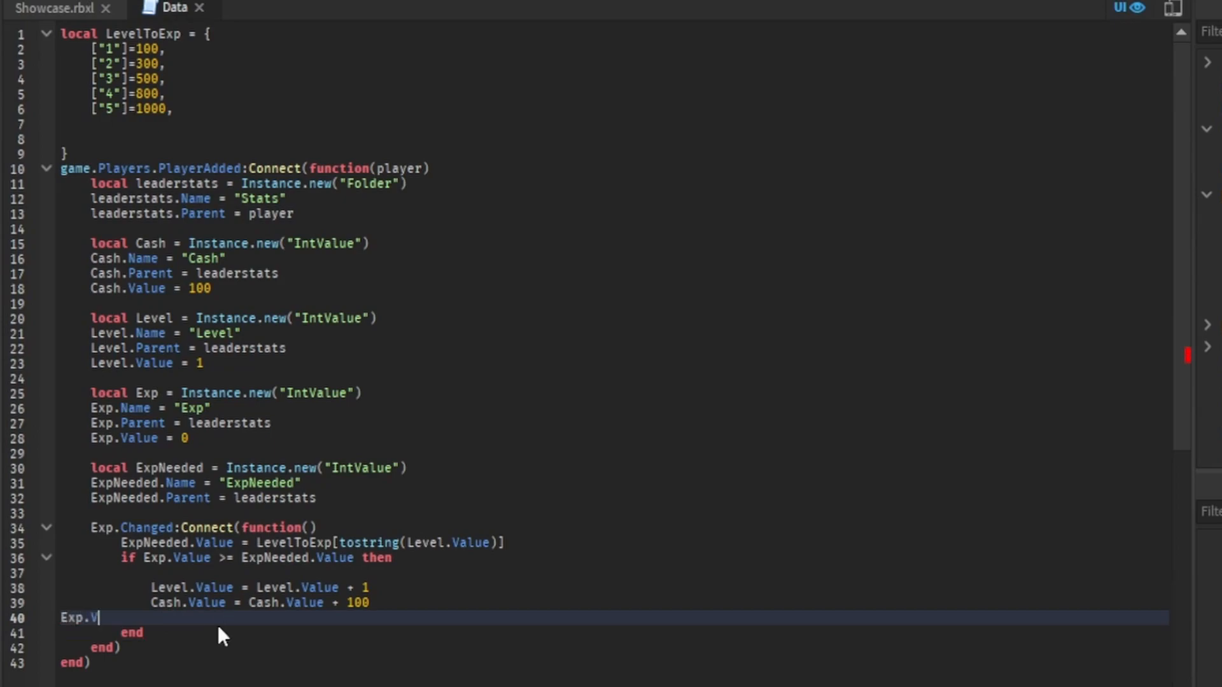
pyautogui.write('alue =')
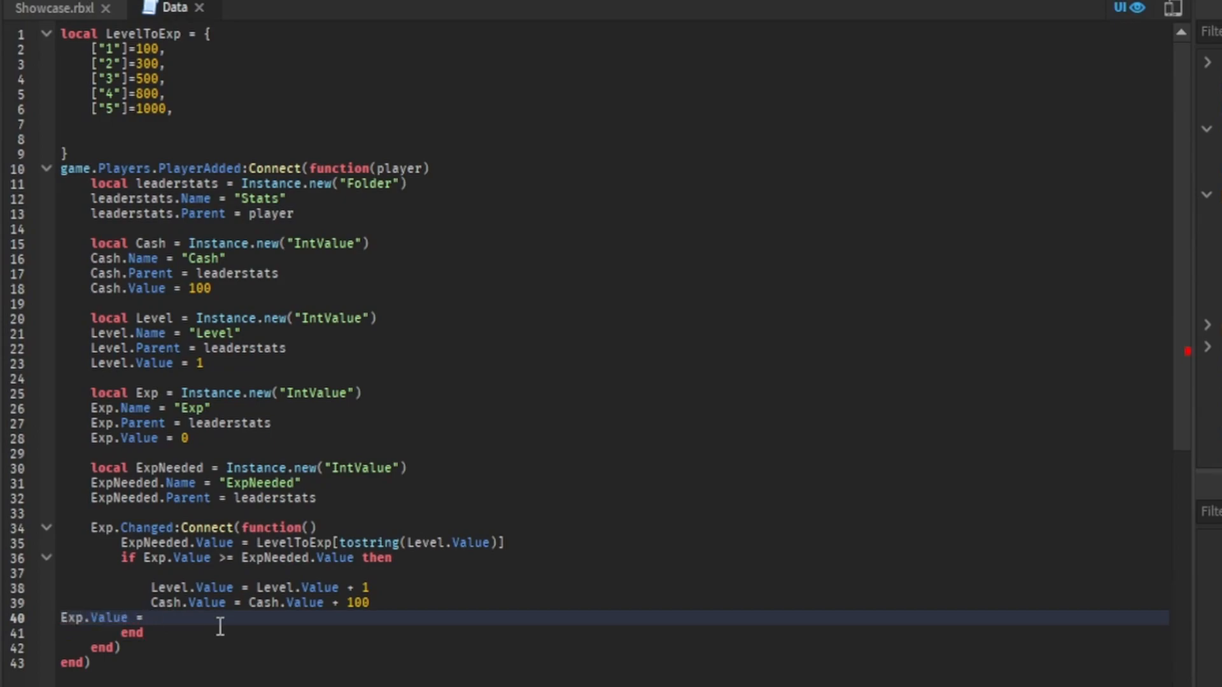
pyautogui.write('Exp.Value =')
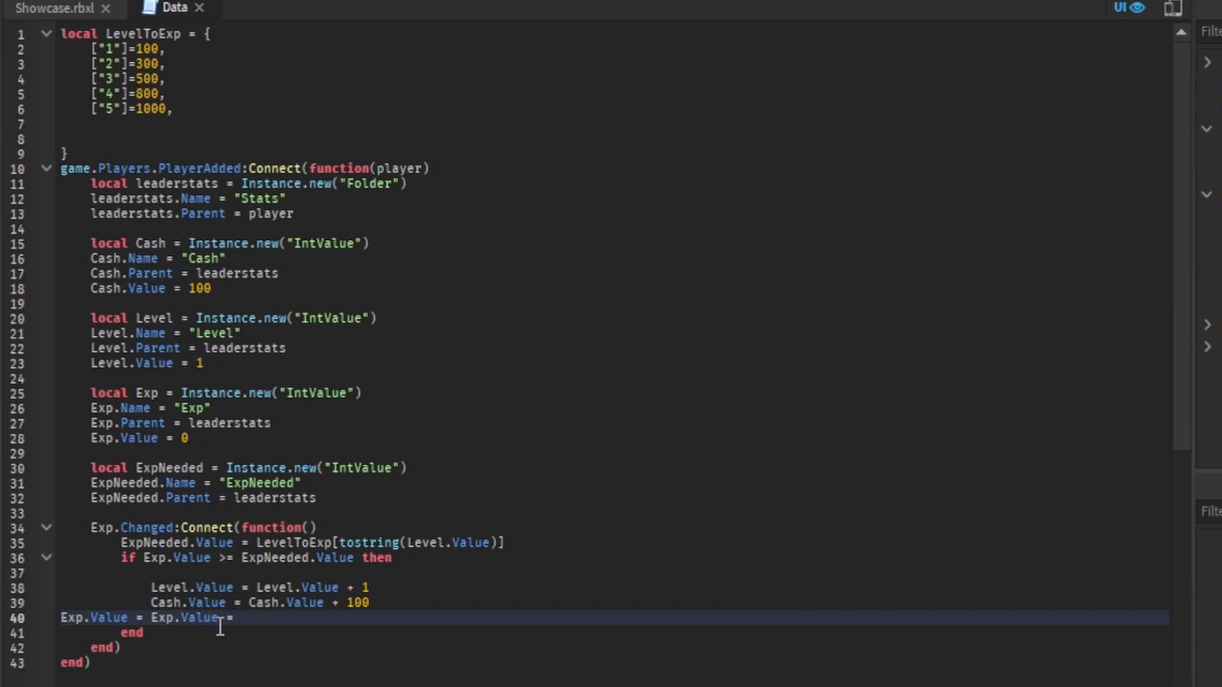
pyautogui.write('0')
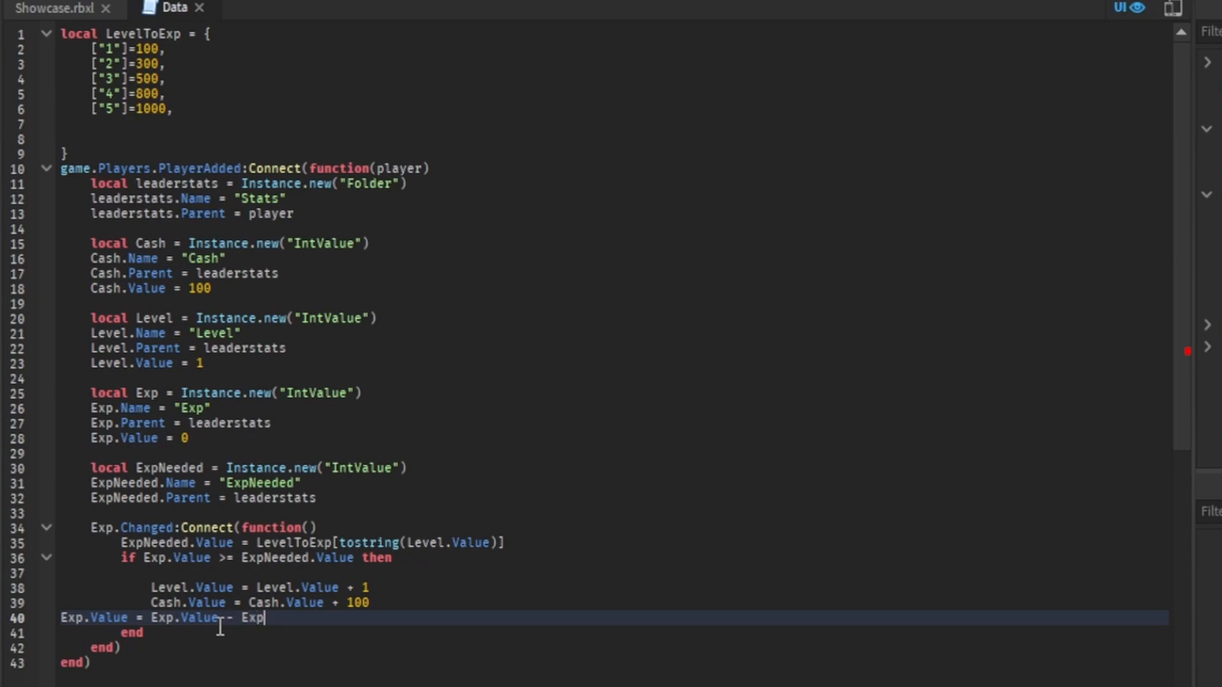
pyautogui.write('Needed')
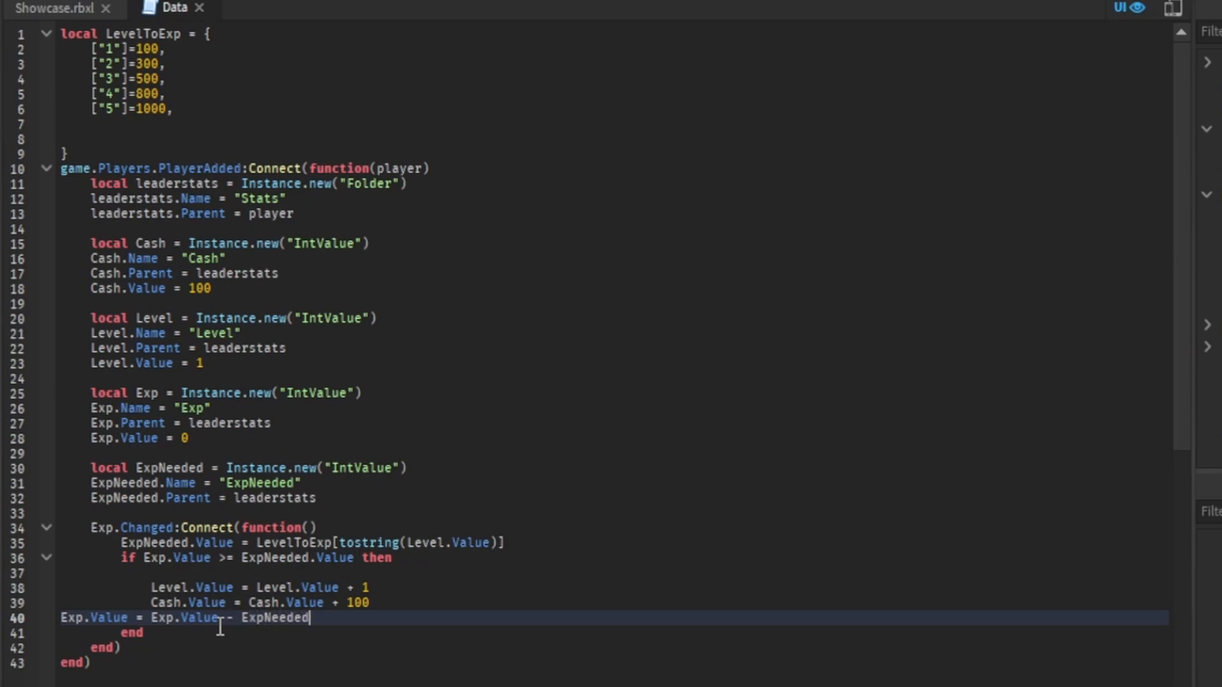
pyautogui.write('.Value')
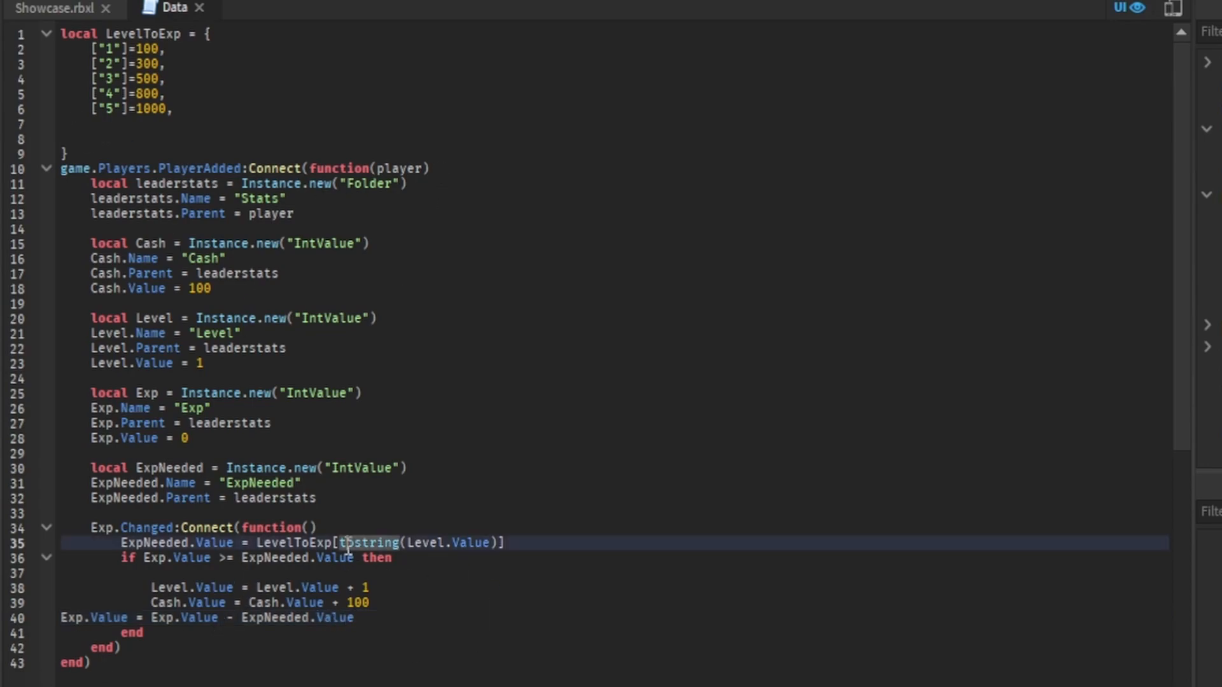
# - Return to the Showcase.rbxl 3D viewport and select the character model
pyautogui.moveTo(347, 543); pyautogui.dragTo(309, 467)
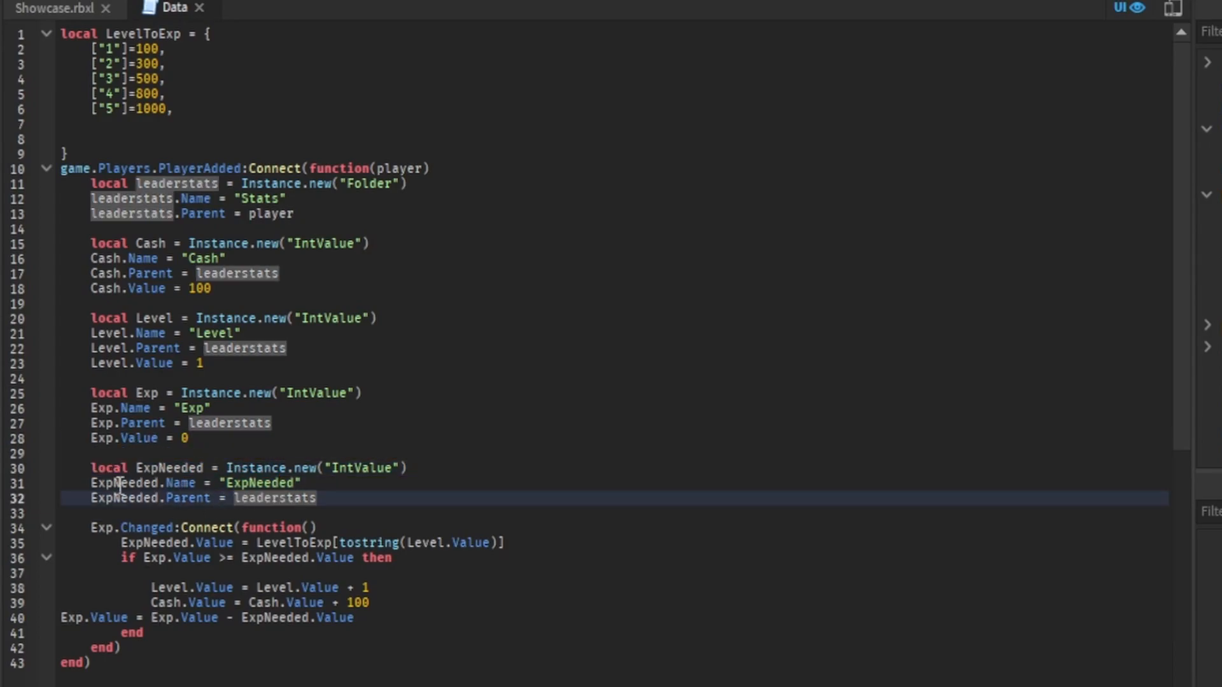
pyautogui.click(54, 9)
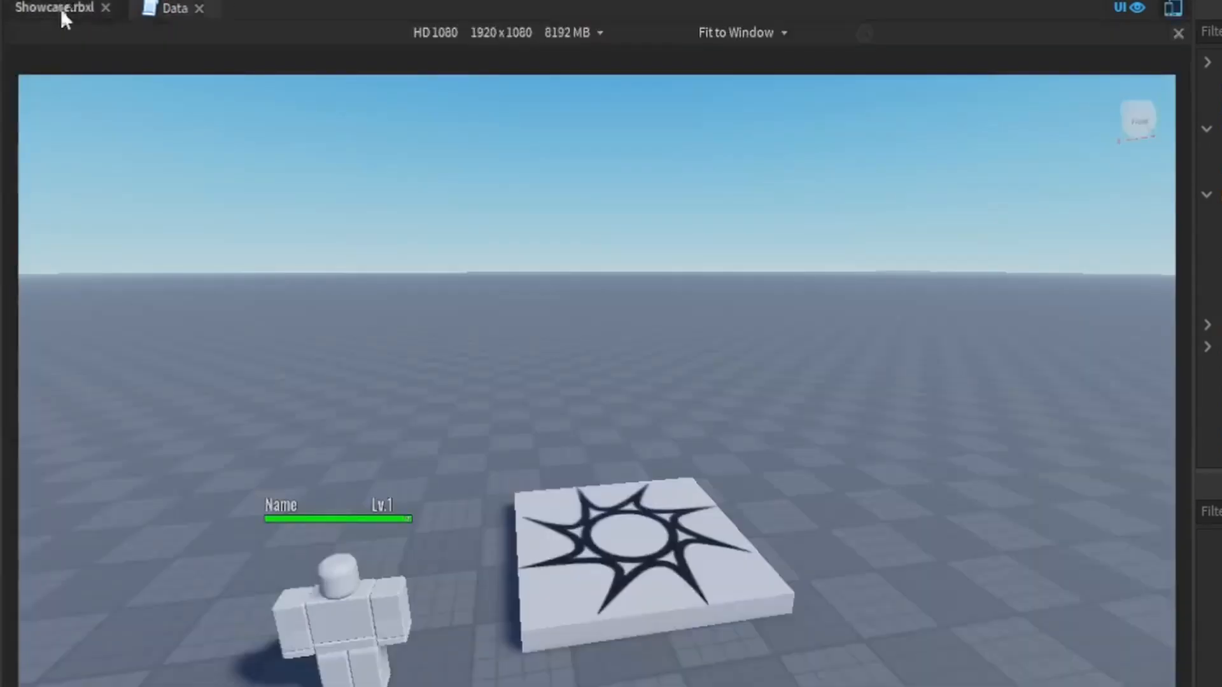
pyautogui.click(340, 608)
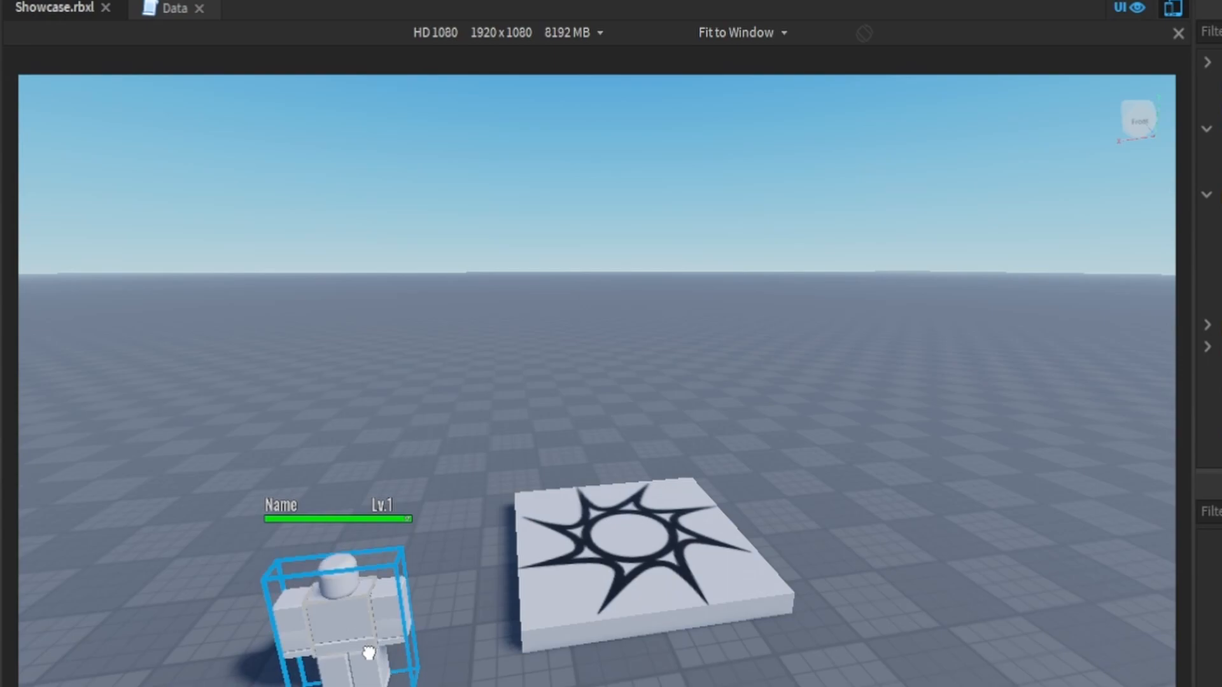